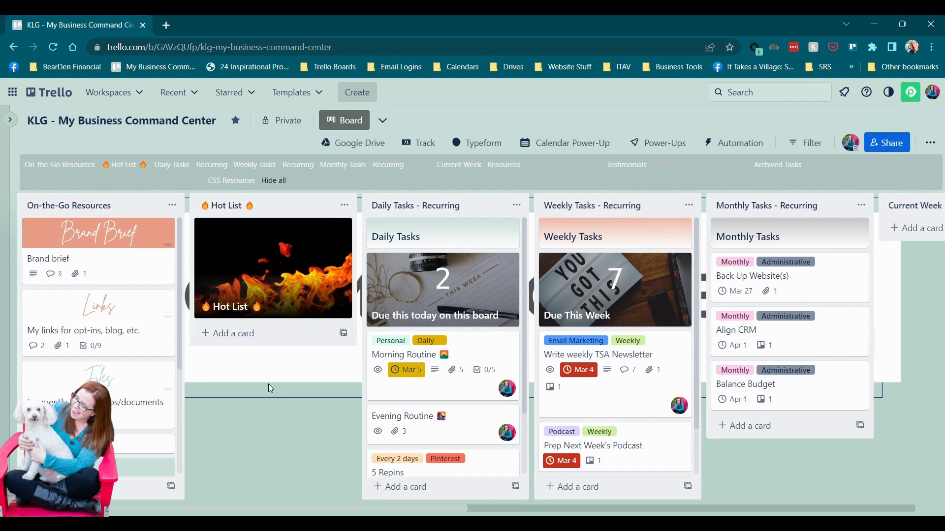
mouse_move(877, 113)
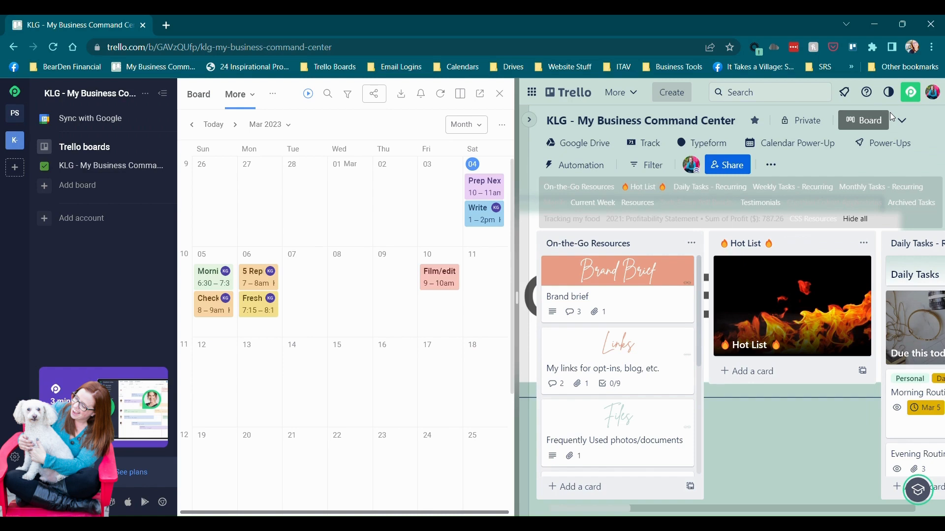
mouse_move(90, 118)
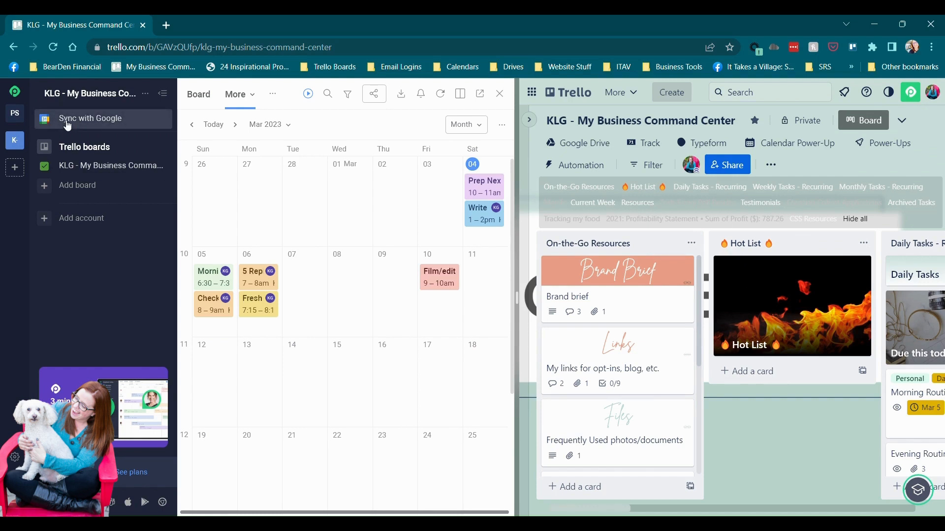
mouse_move(81, 217)
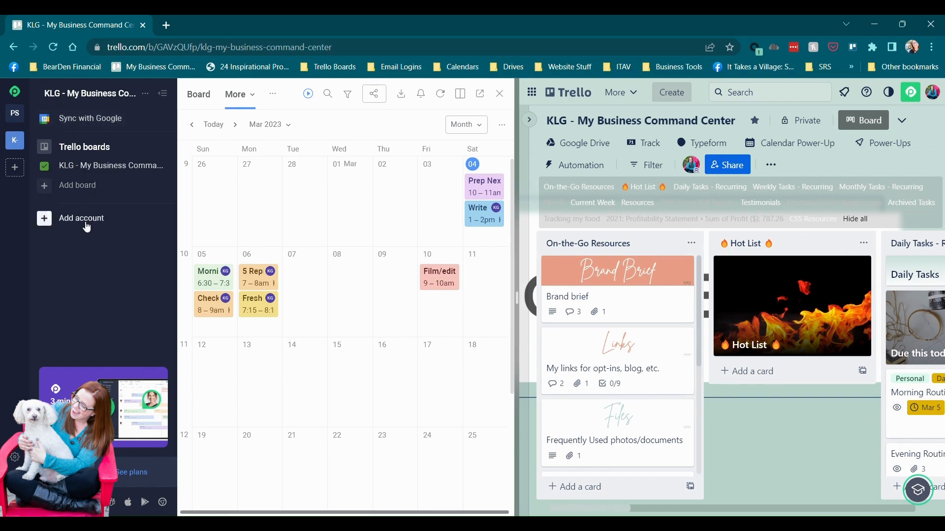
- Dismiss the Add account dialog and show the Pinterest Strategy collection's calendar
left_click(81, 218)
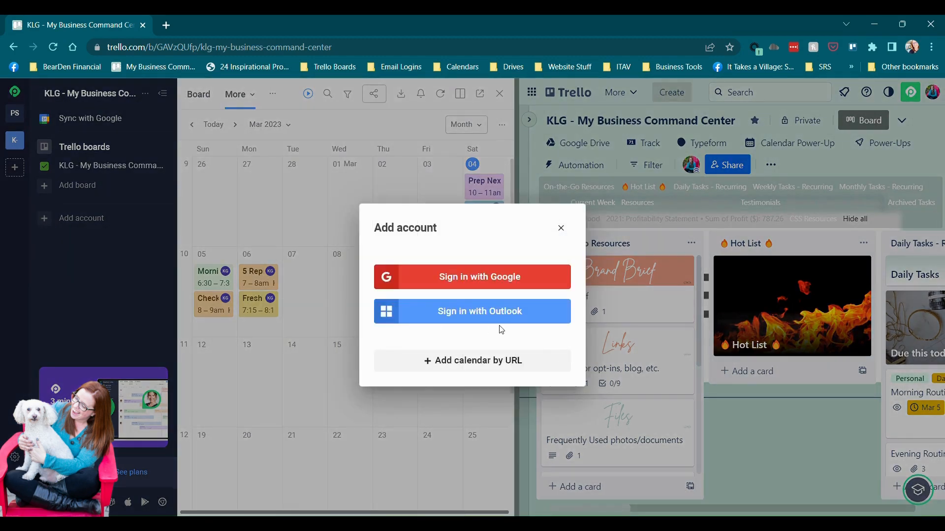
mouse_move(560, 228)
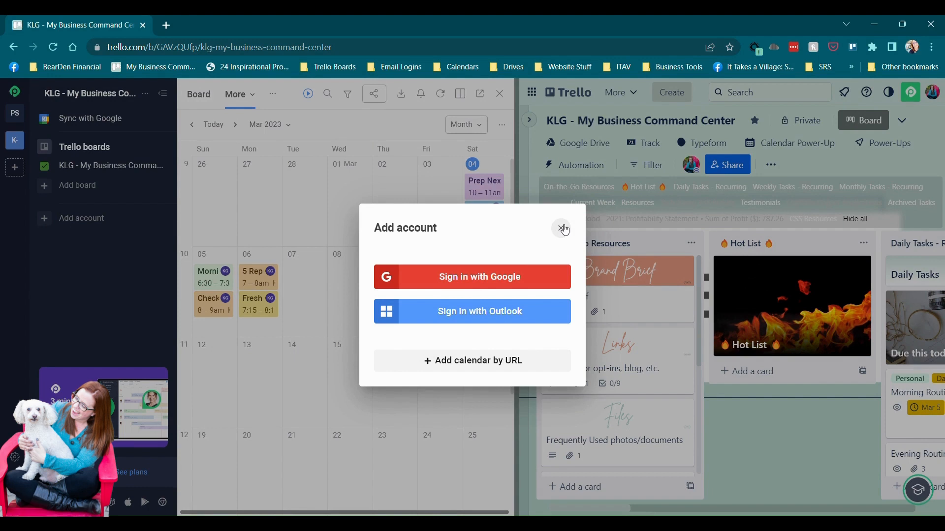
left_click(561, 228)
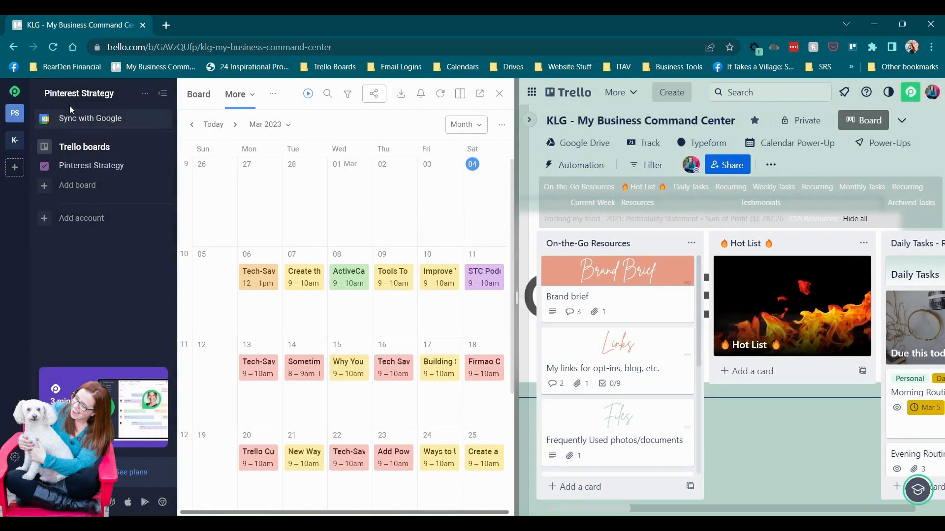
mouse_move(14, 113)
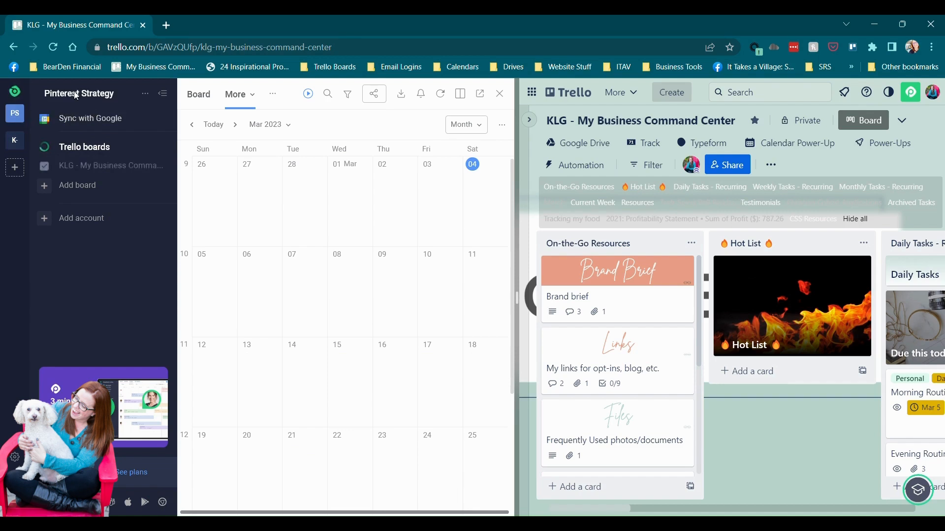
left_click(112, 165)
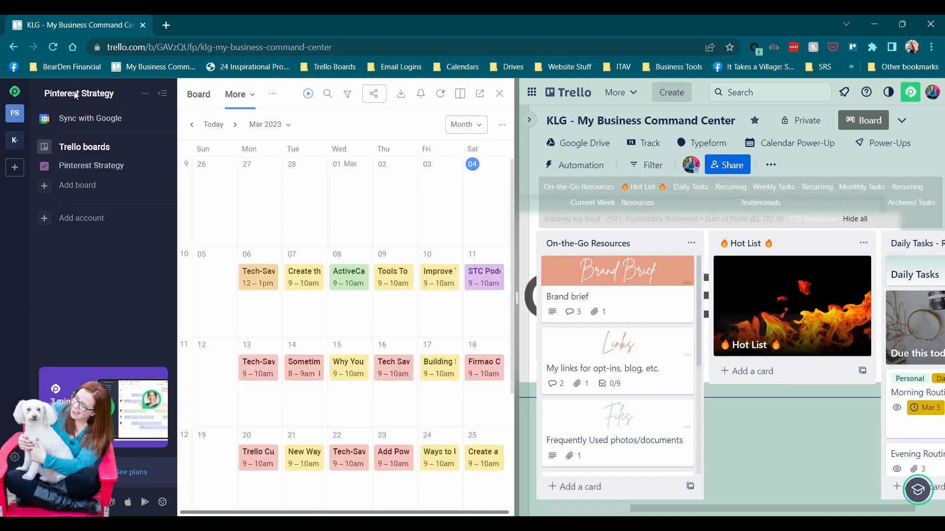
mouse_move(91, 118)
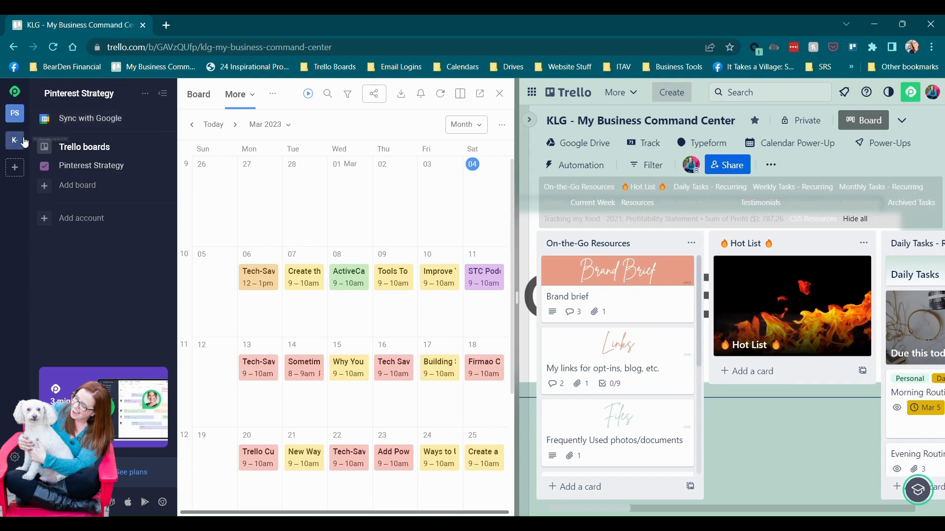
- Delete the Pinterest Strategy collection
left_click(145, 94)
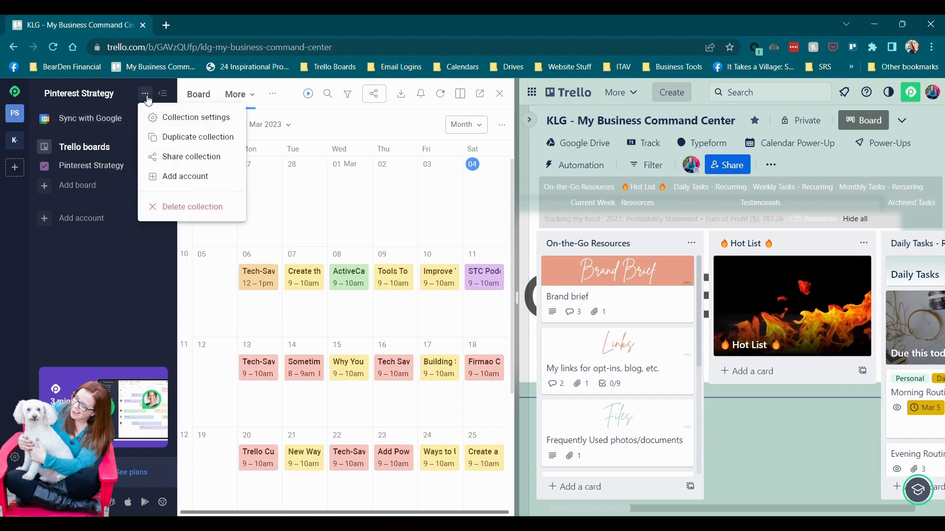
left_click(193, 206)
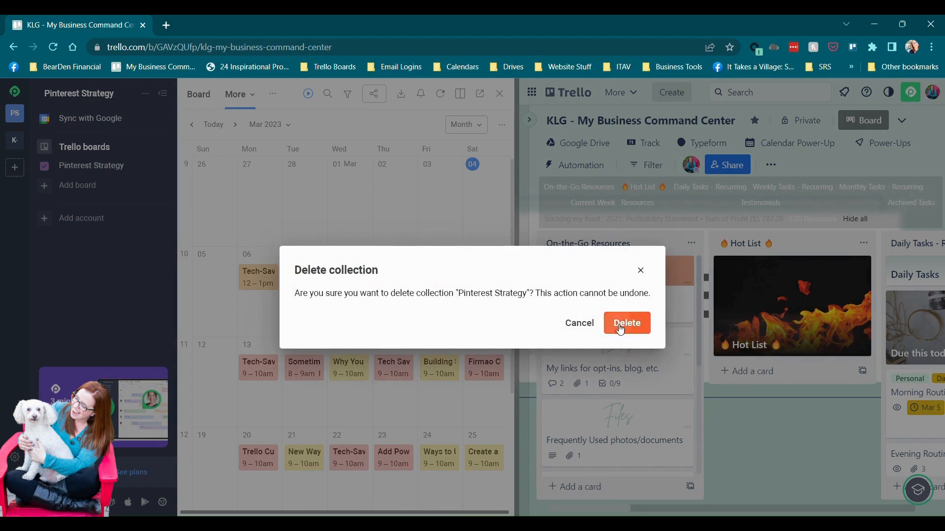
left_click(626, 323)
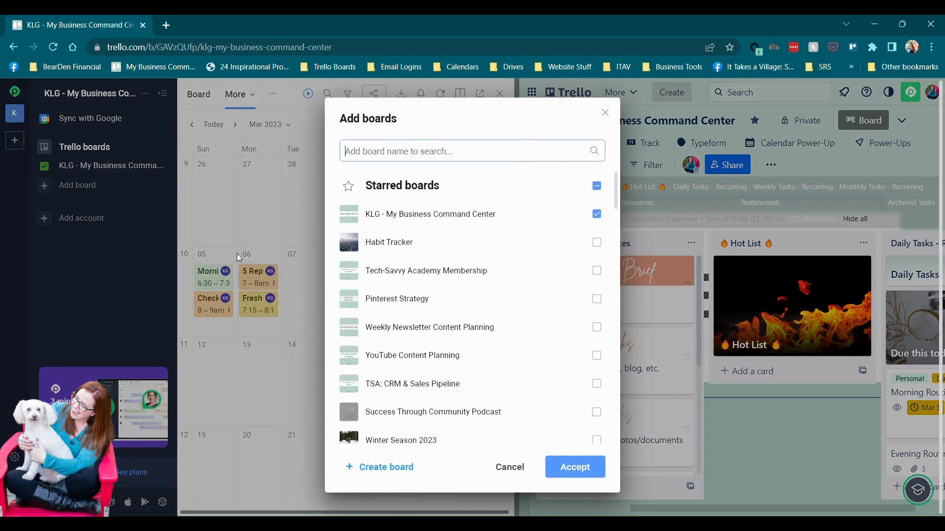
mouse_move(572, 327)
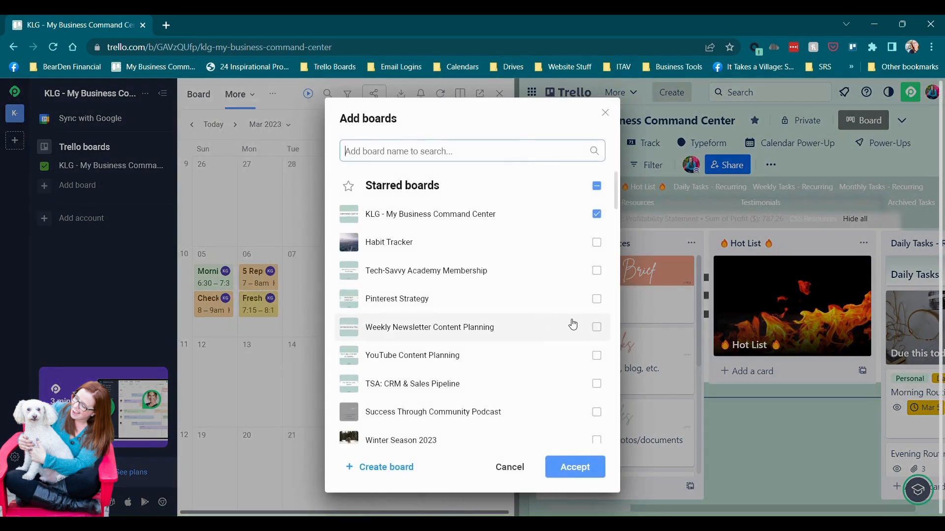
- Tick the Pinterest Strategy, Weekly Newsletter and YouTube Content Planning boards to add
left_click(596, 299)
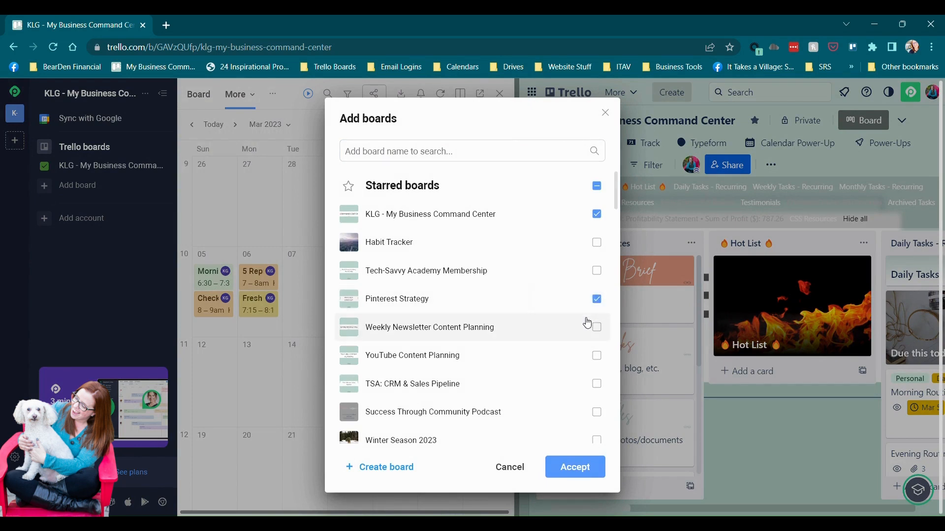
left_click(596, 326)
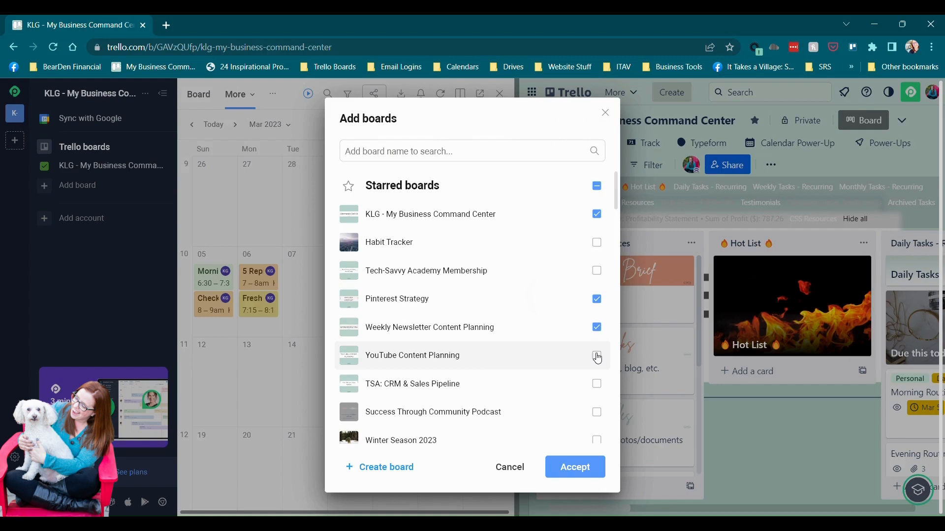
left_click(596, 355)
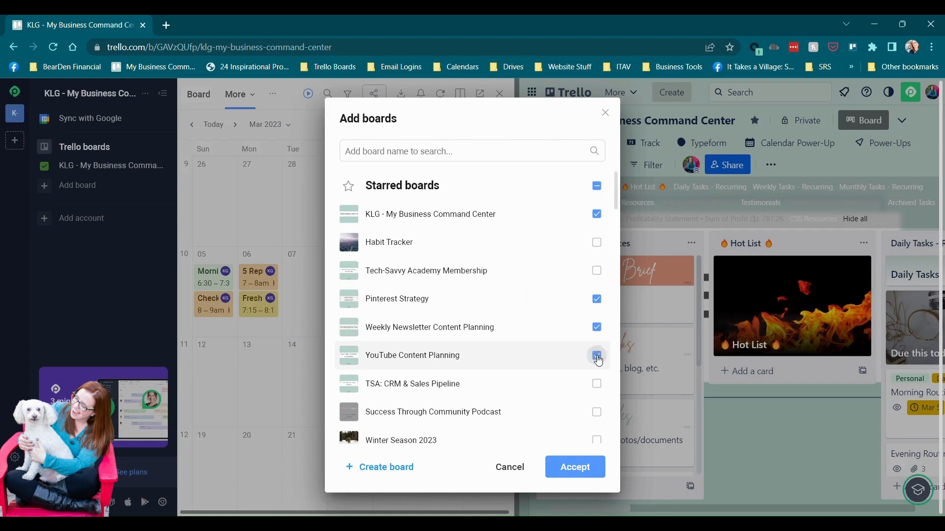
left_click(595, 355)
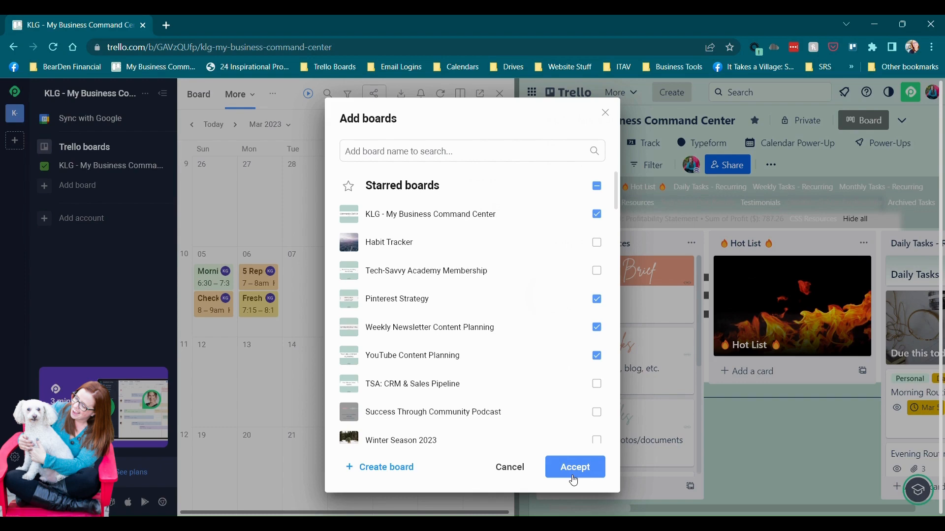
- Add the three ticked boards to the KLG collection and show the Board view
left_click(574, 467)
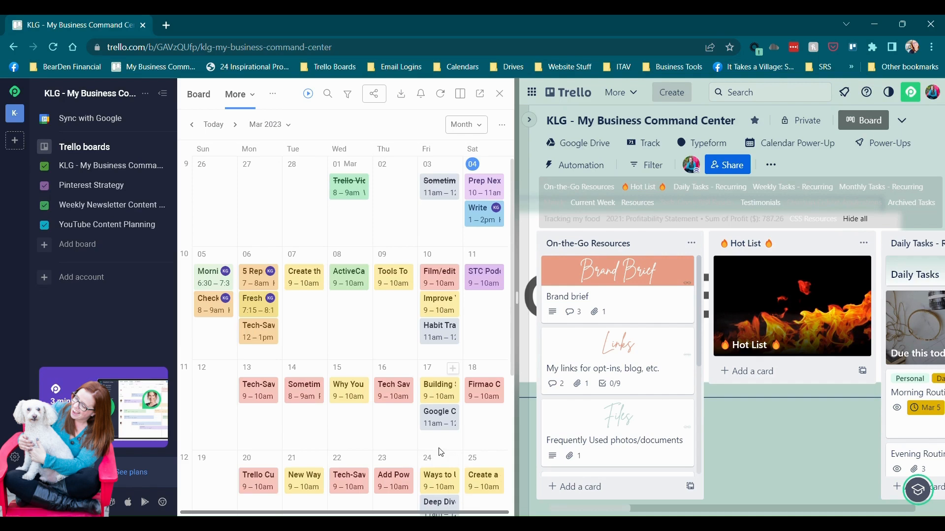
mouse_move(477, 94)
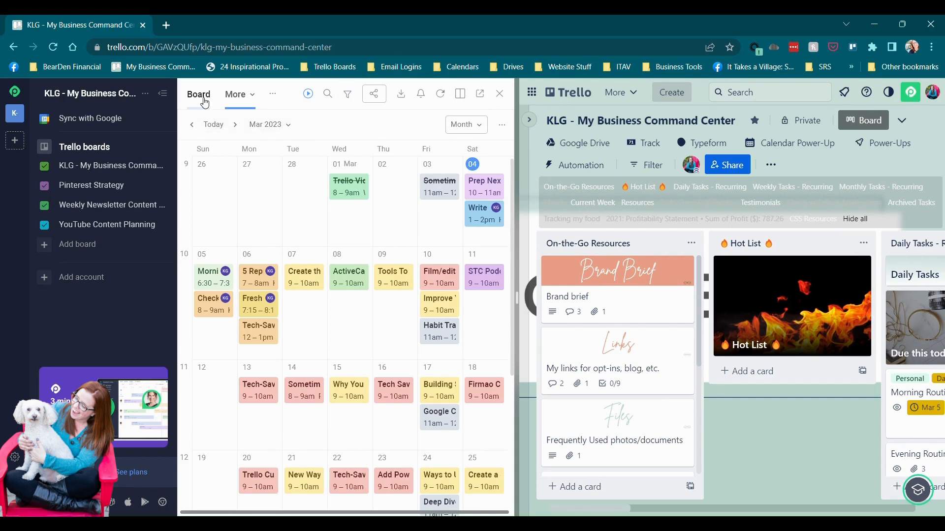
left_click(465, 125)
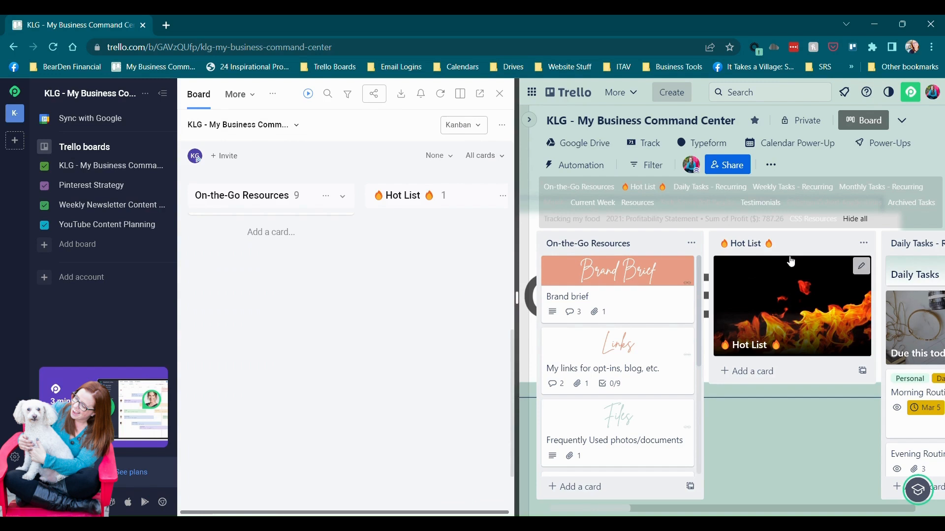
mouse_move(469, 19)
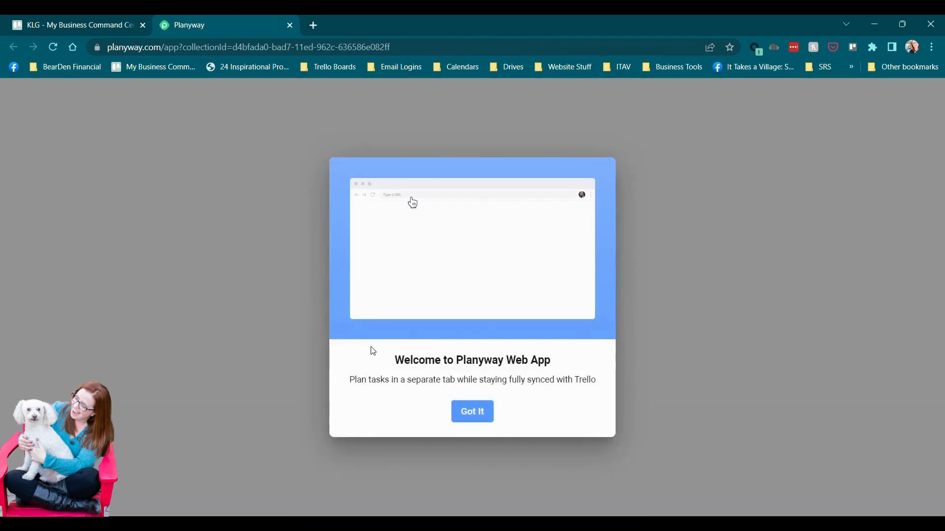
- Dismiss the web app welcome, review the collection's boards, and show the March 2023 calendar
left_click(472, 411)
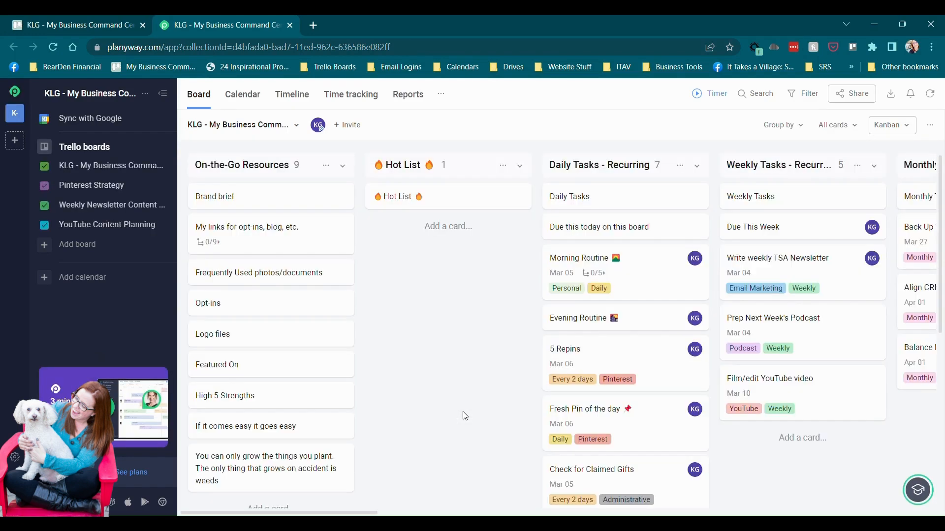
mouse_move(222, 239)
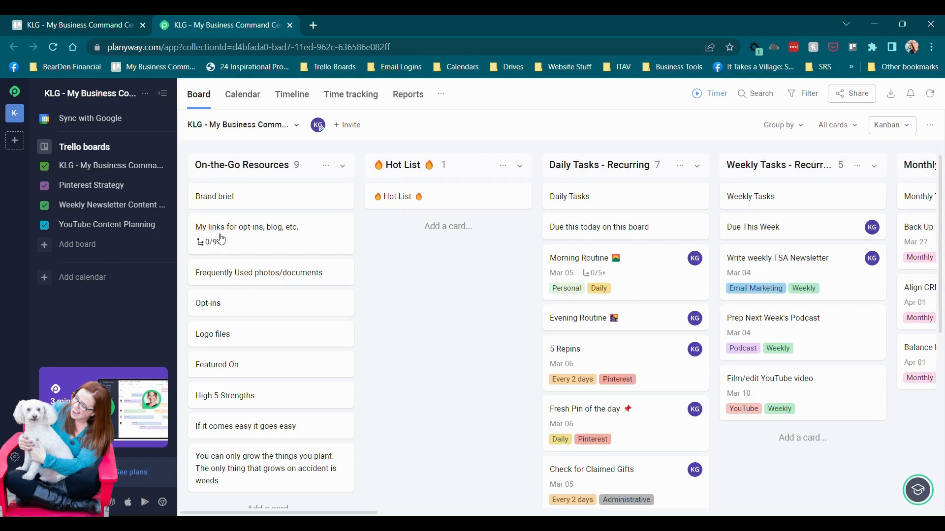
left_click(241, 125)
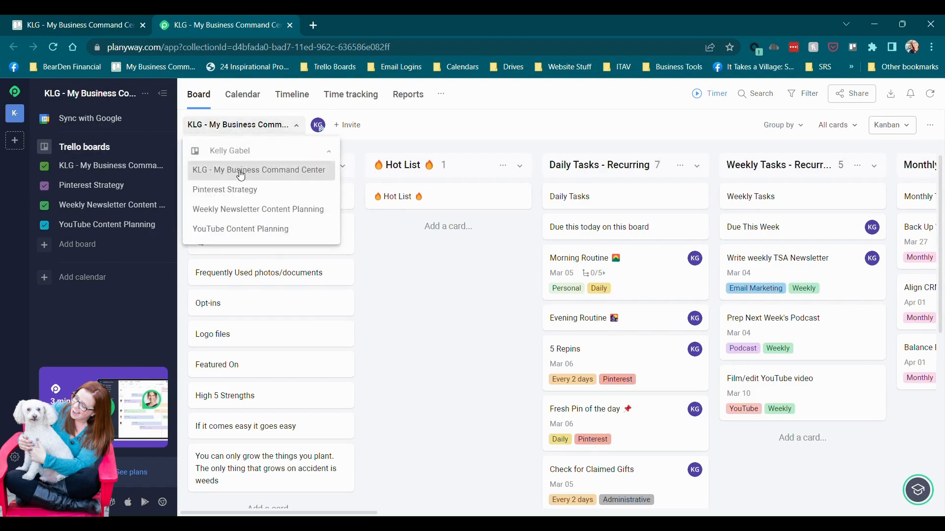
mouse_move(419, 326)
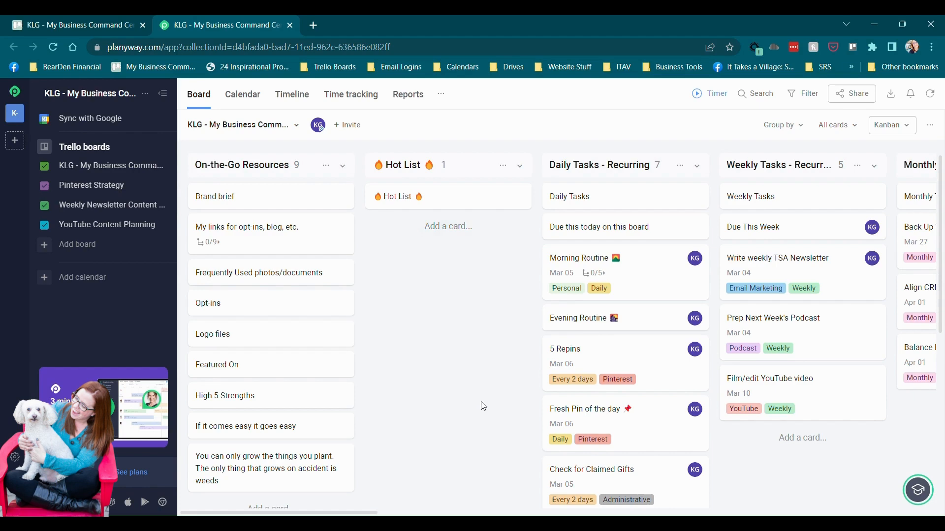
scroll("right", 3)
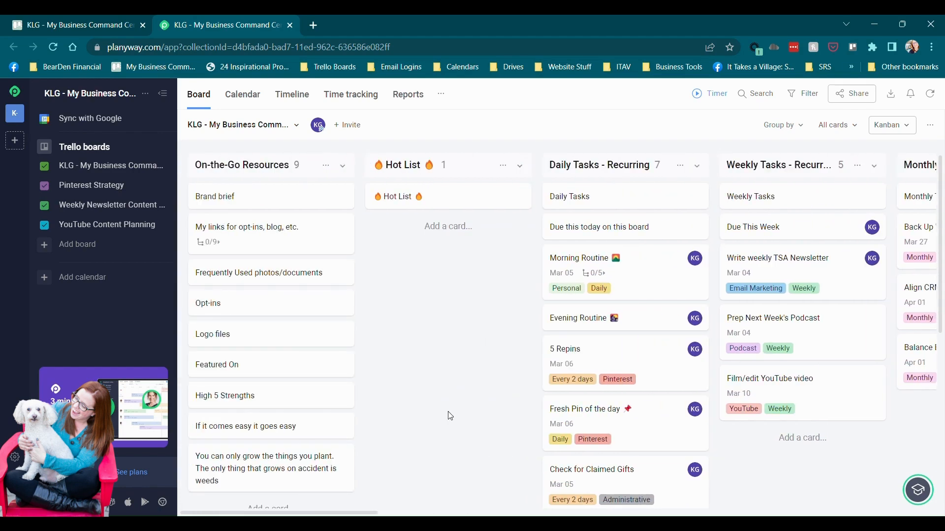
left_click(242, 94)
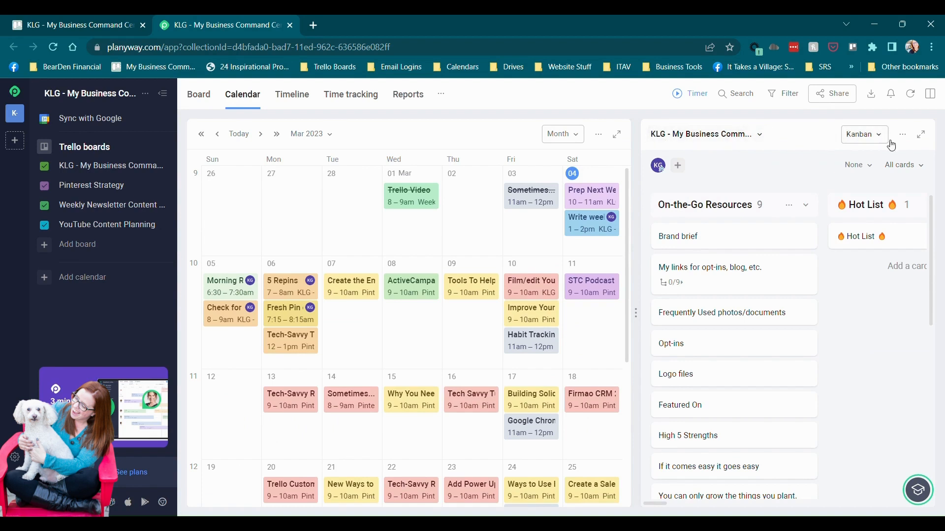
- Switch the board panel to List, cancel board removal, and close the side panel
left_click(862, 134)
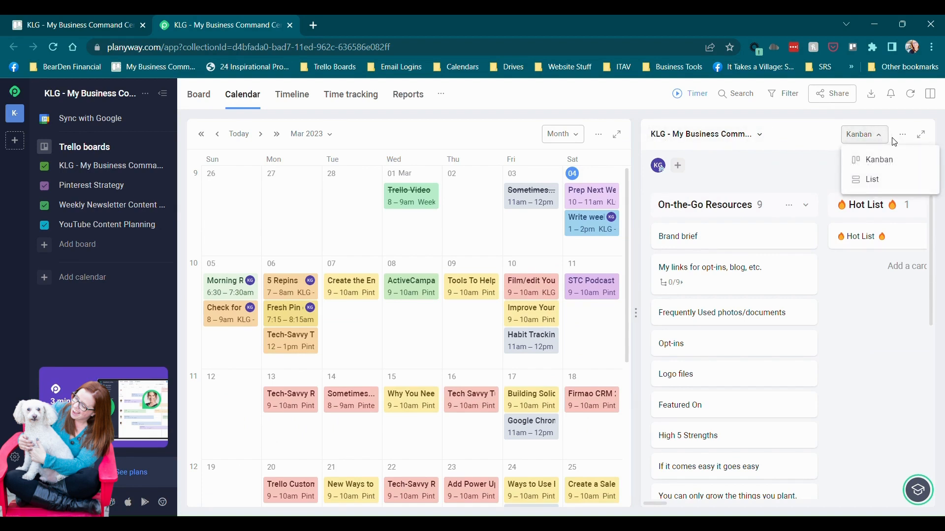
left_click(871, 179)
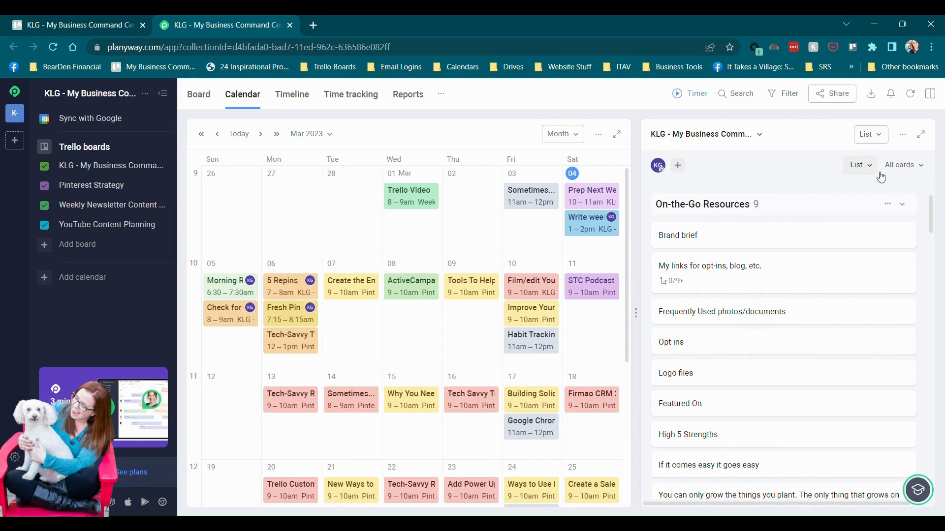
left_click(903, 134)
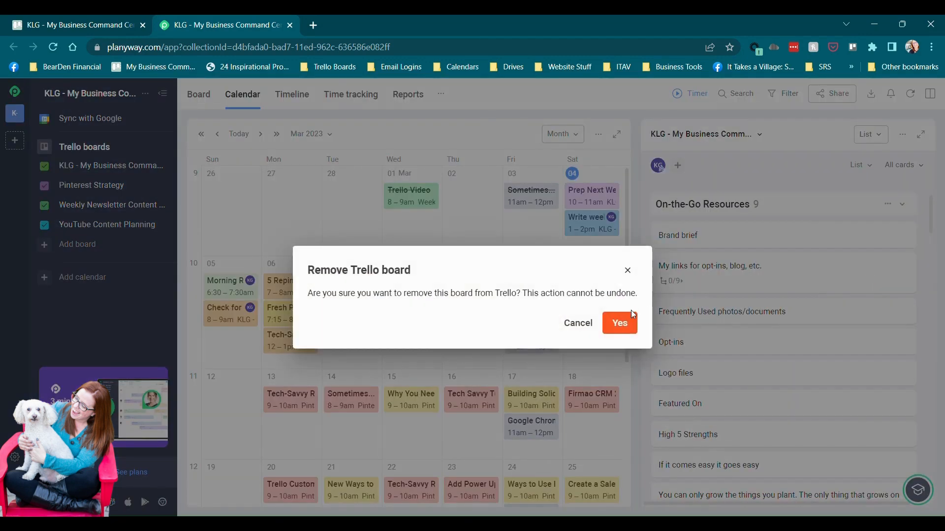
mouse_move(577, 324)
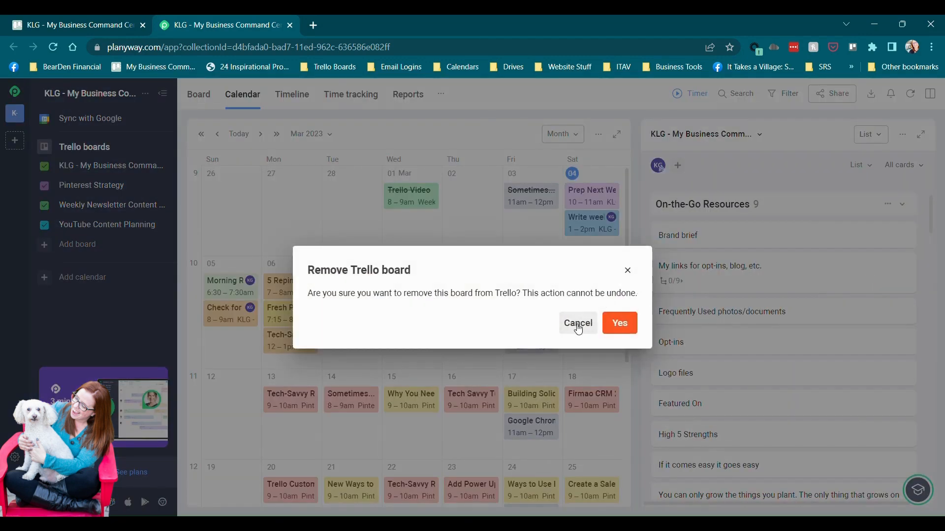
left_click(576, 323)
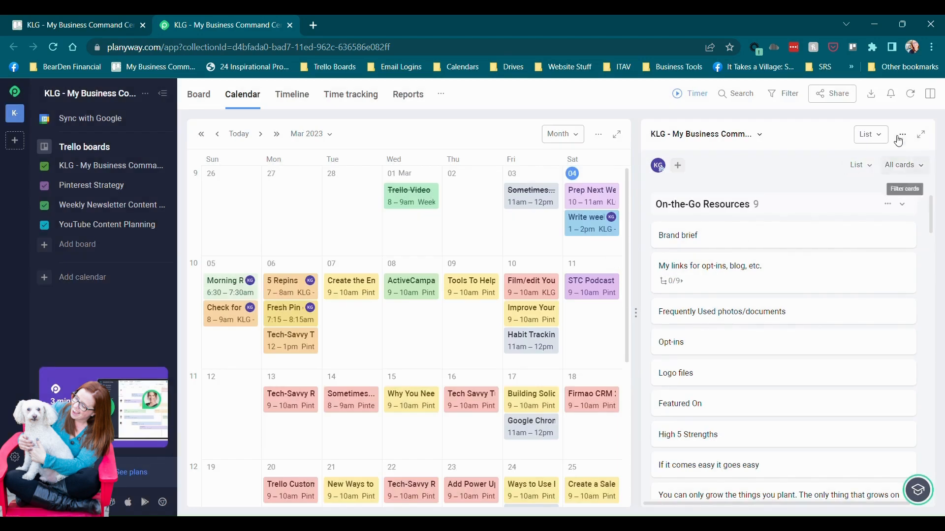
left_click(902, 134)
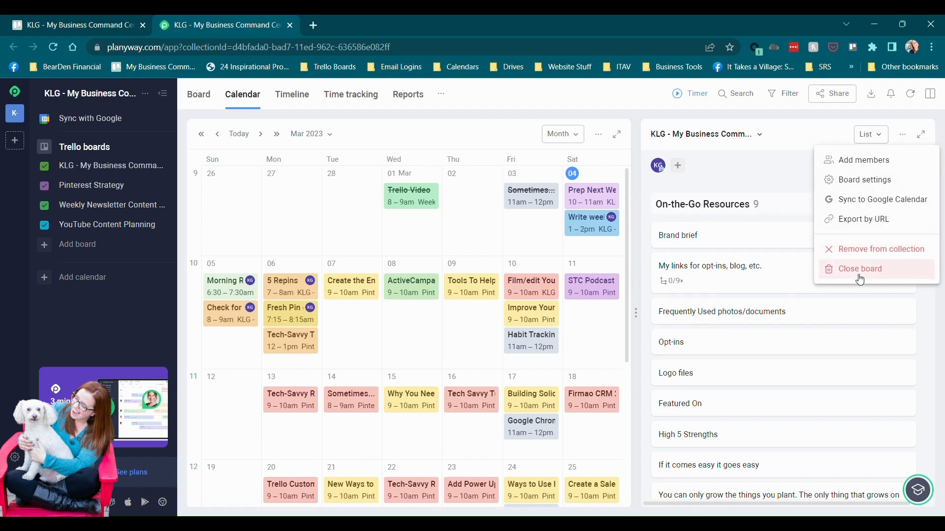
mouse_move(782, 202)
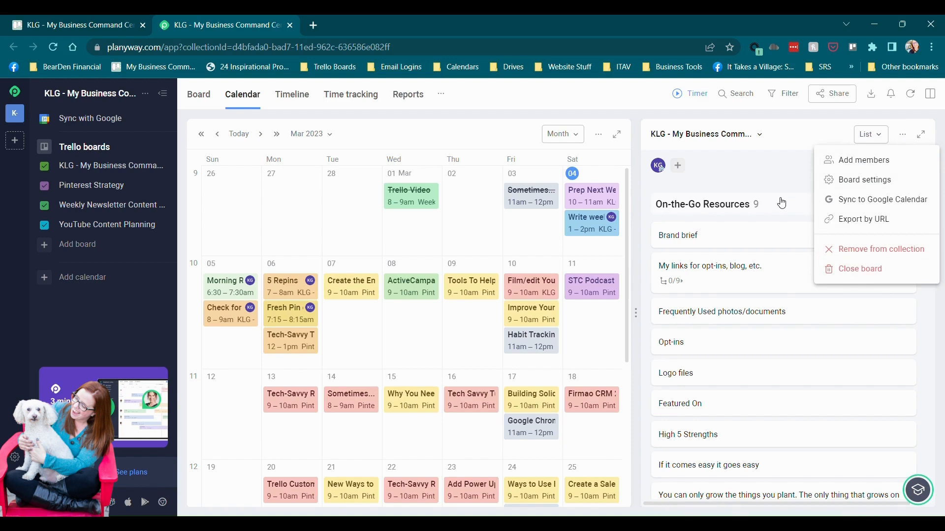
mouse_move(807, 316)
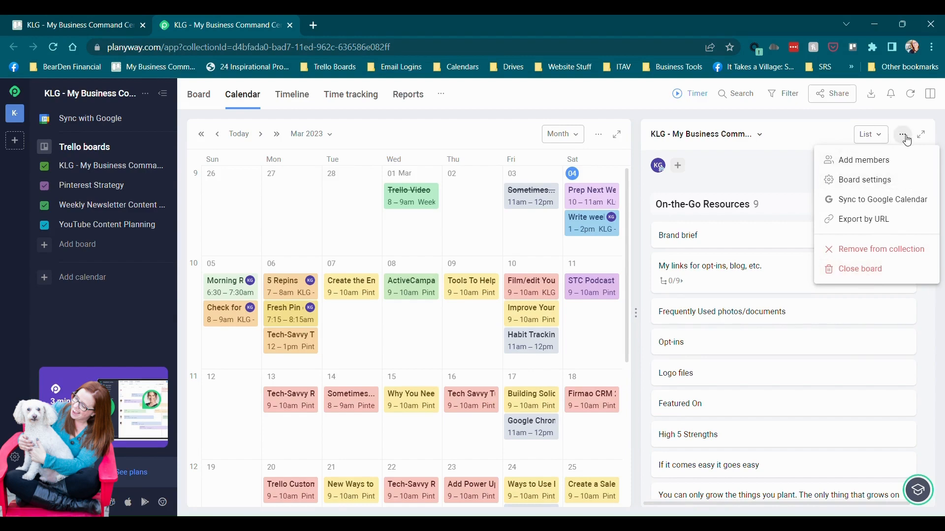
left_click(904, 134)
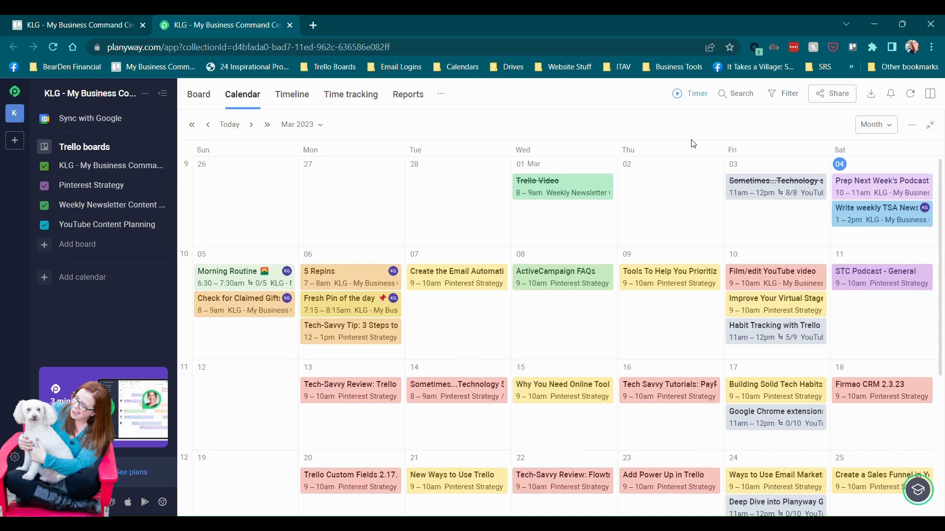
mouse_move(930, 124)
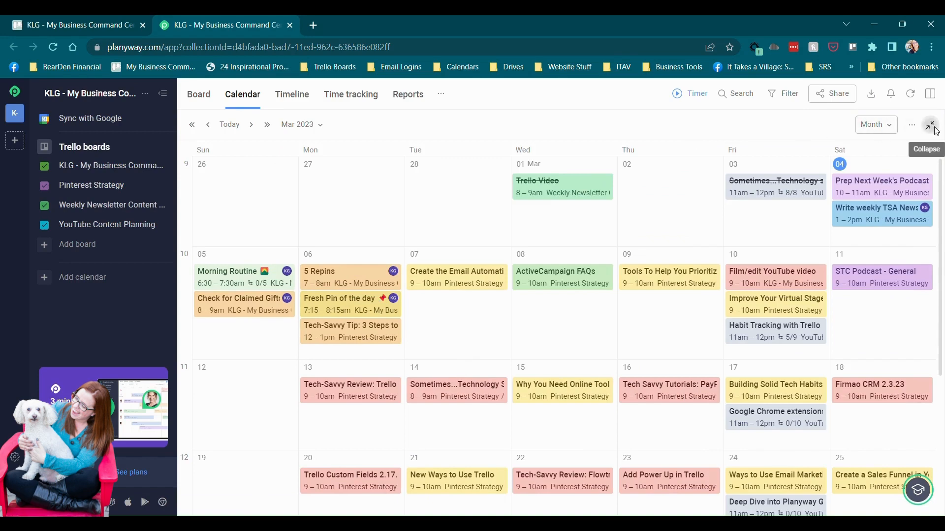
left_click(929, 124)
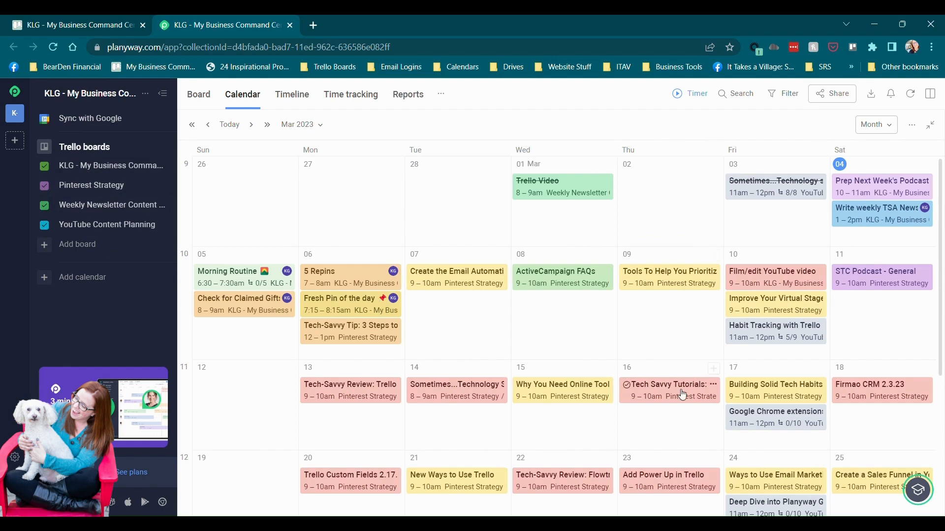
left_click(666, 384)
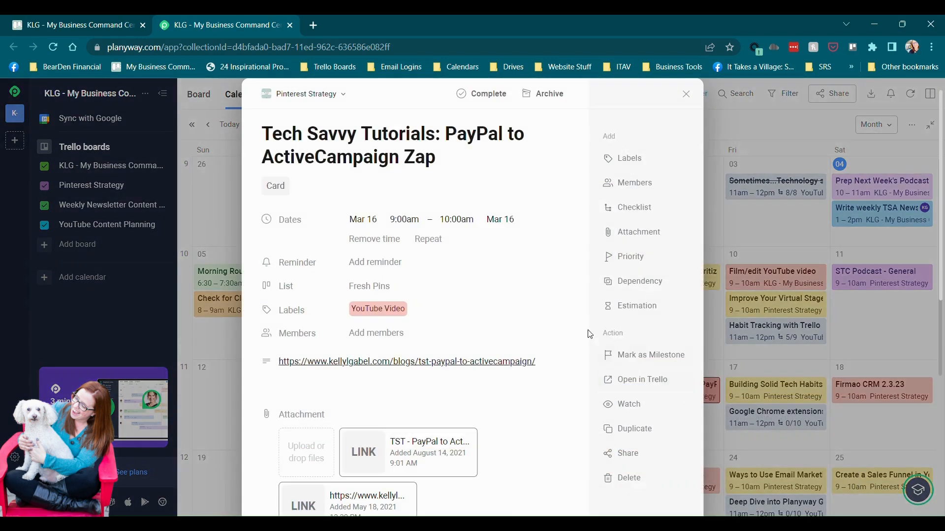
scroll("down", 3)
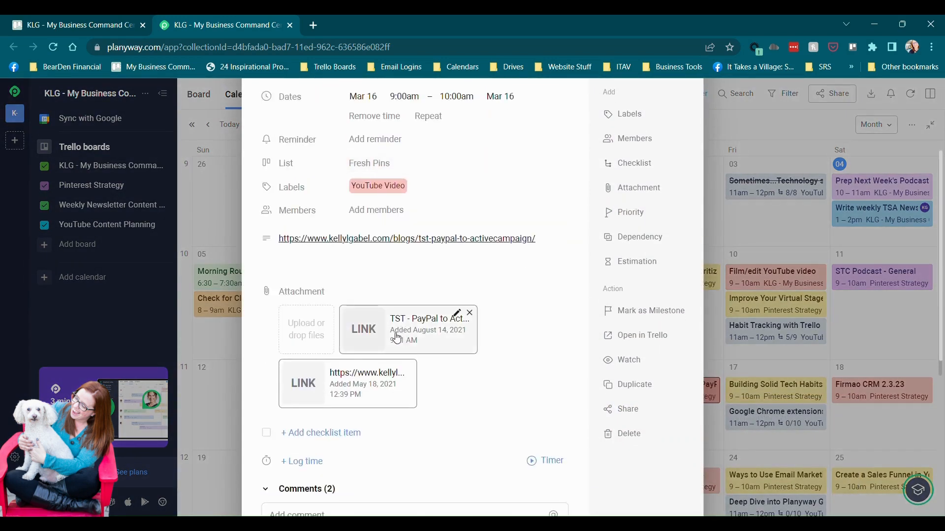
scroll("down", 3)
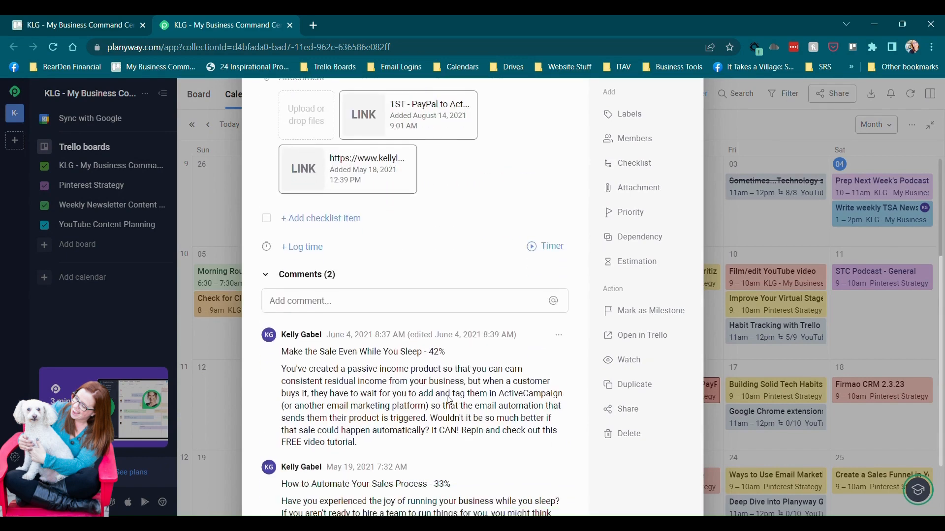
scroll("down", 3)
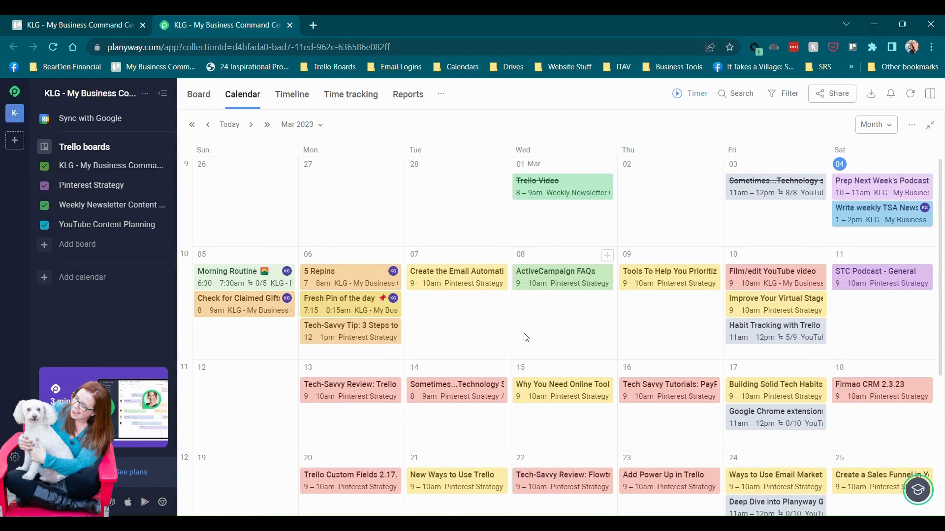
scroll("down", 3)
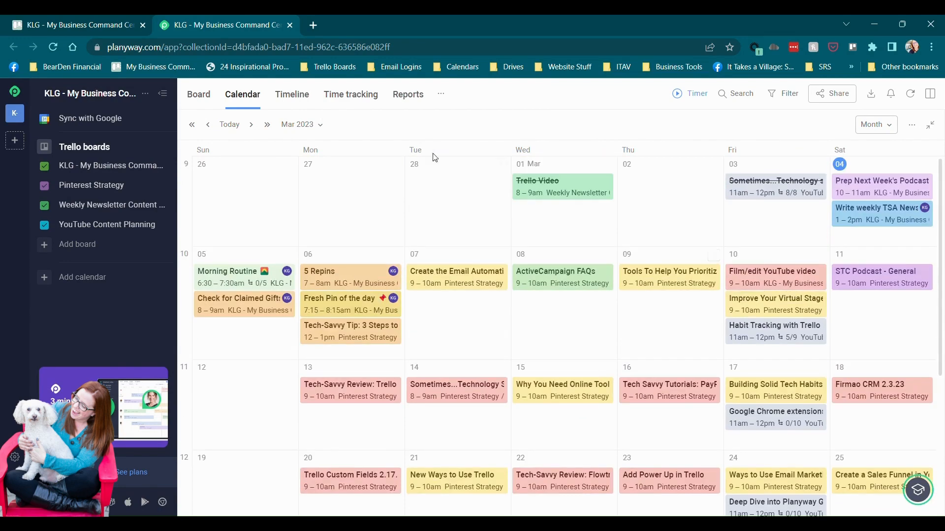
- Switch to the Timeline view, after briefly trying Board, and expand it to full width
left_click(291, 95)
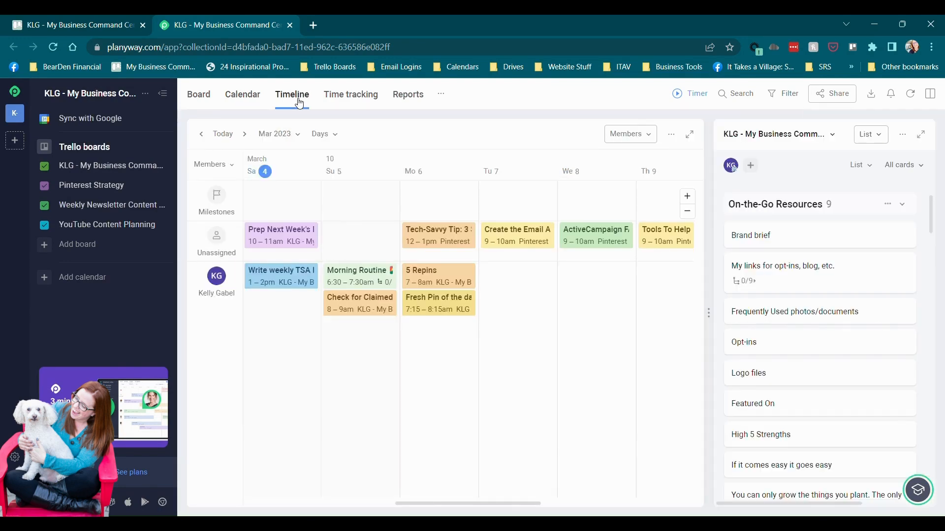
mouse_move(287, 90)
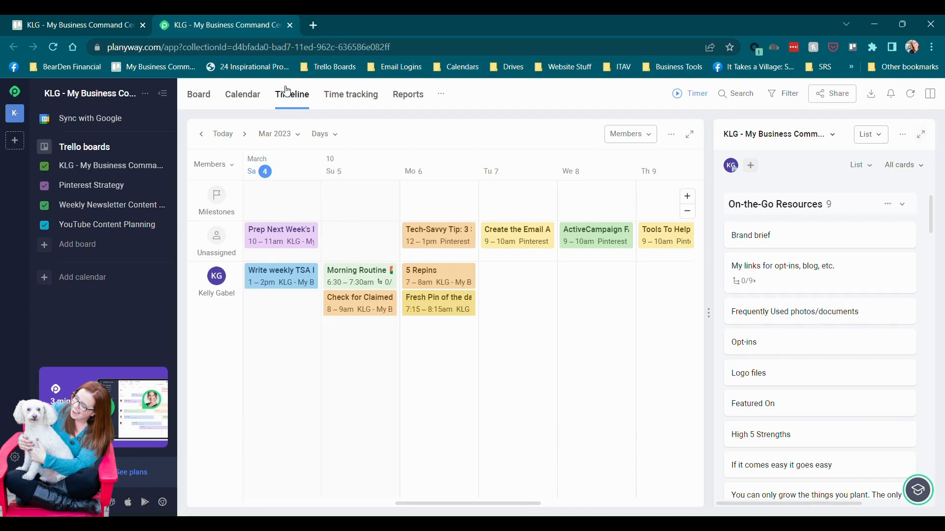
left_click(198, 94)
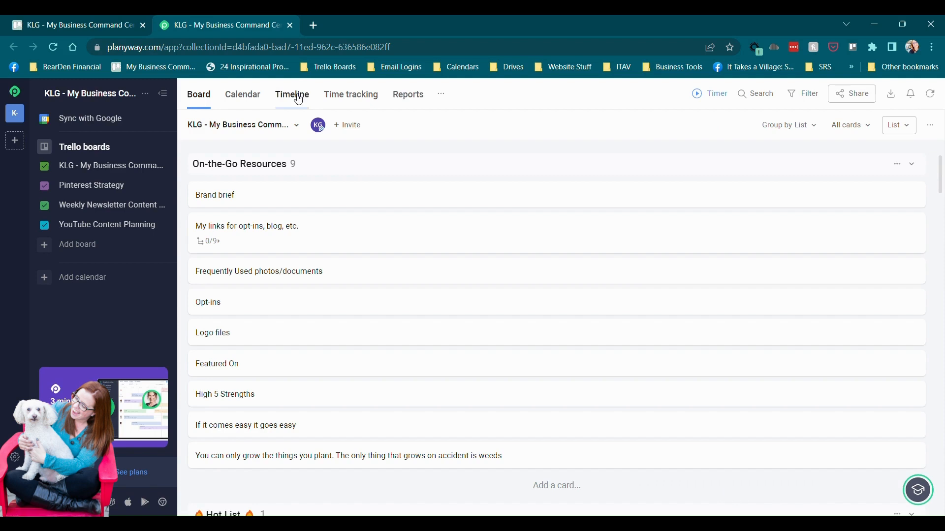
left_click(292, 94)
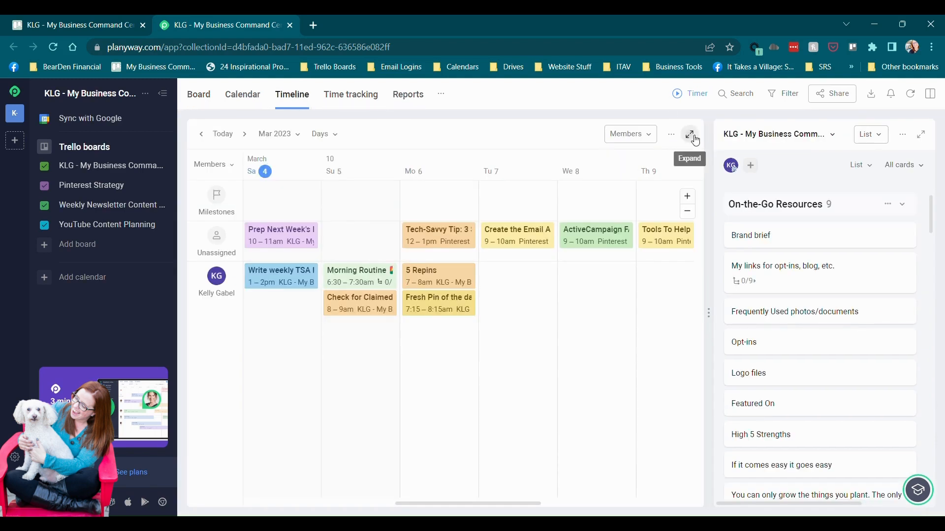
left_click(689, 134)
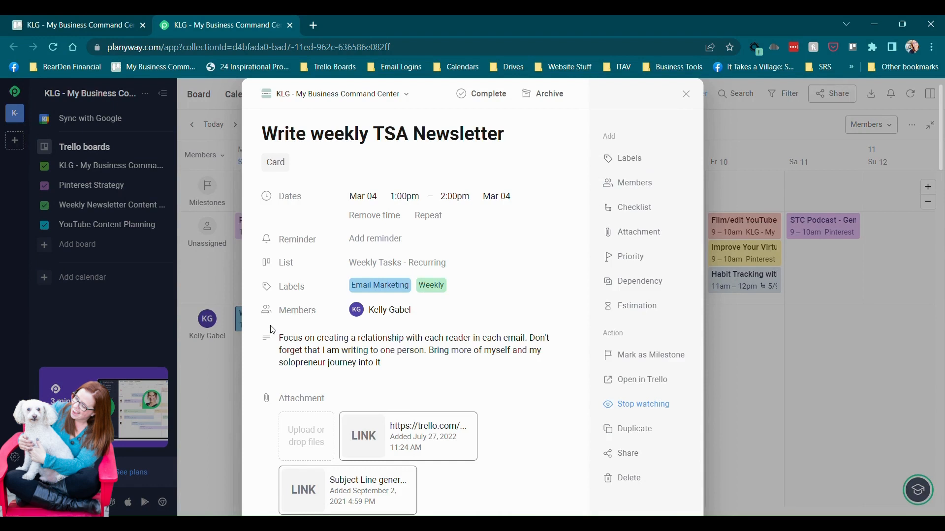
- Extend the Write weekly TSA Newsletter bar to Monday Mar 06 and reopen its details
left_click(362, 196)
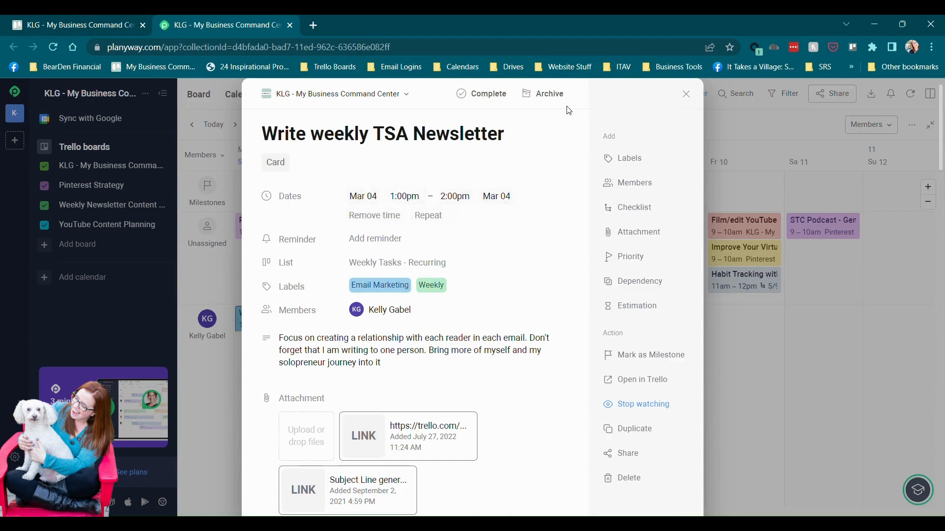
left_click(684, 94)
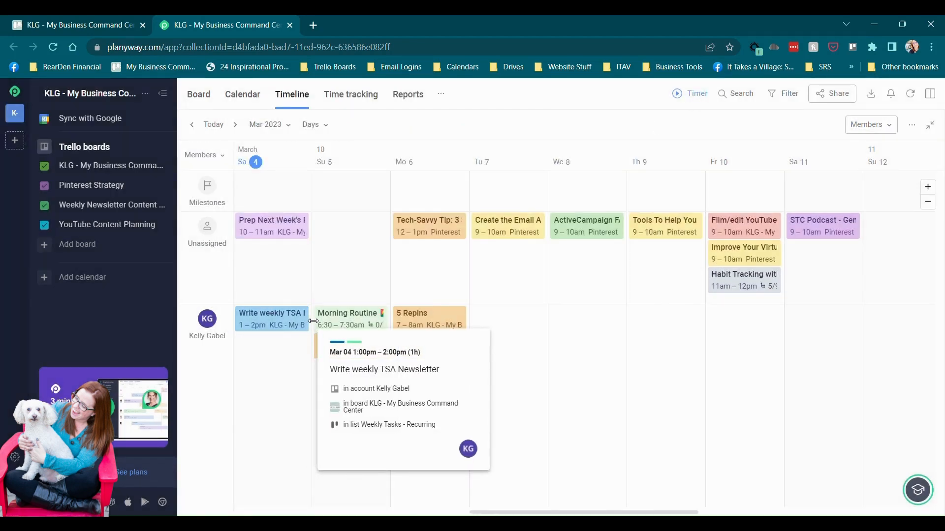
left_click(271, 318)
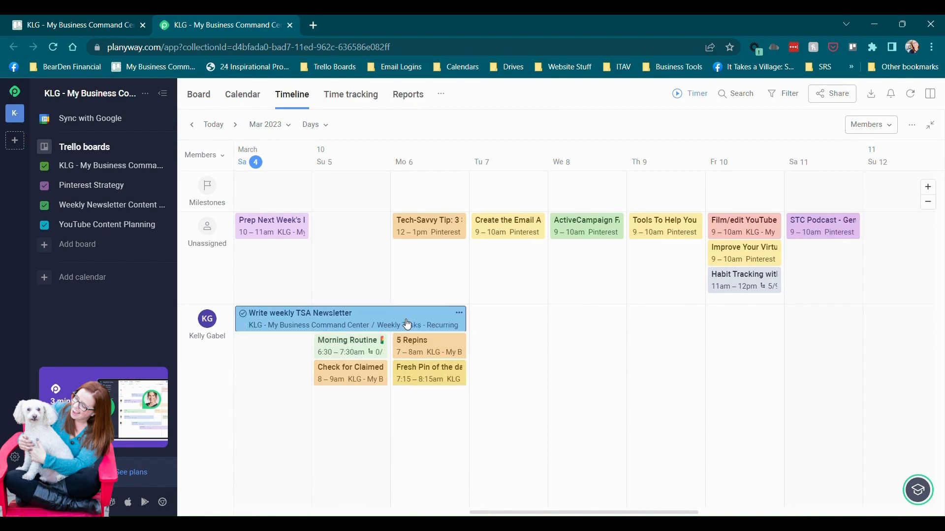
mouse_move(383, 324)
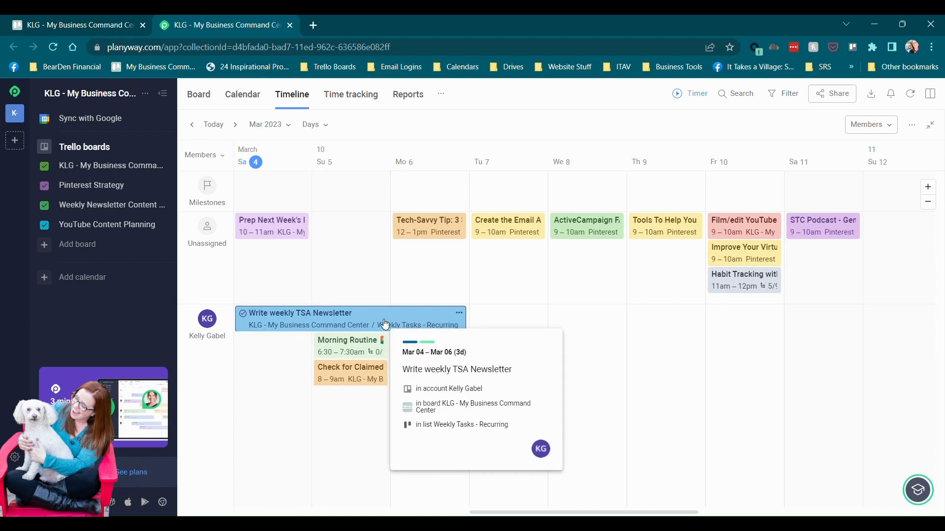
left_click(301, 313)
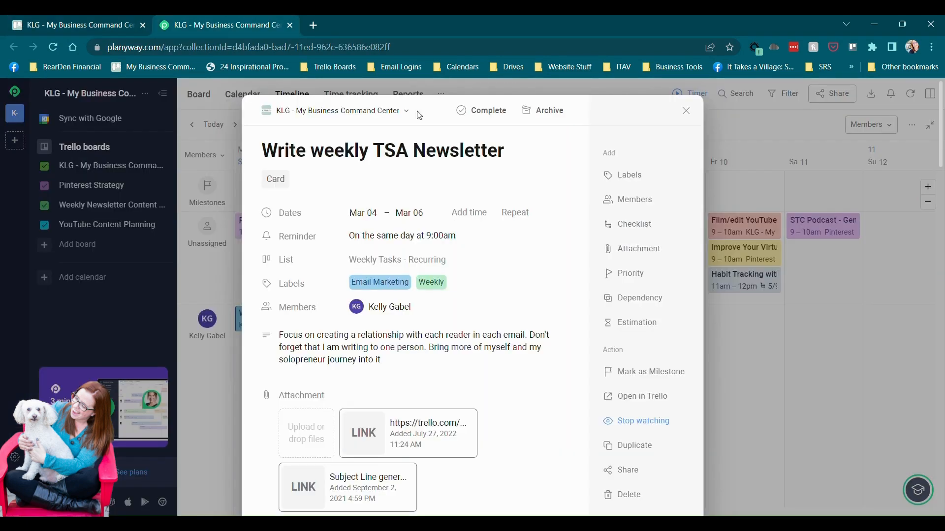
mouse_move(686, 111)
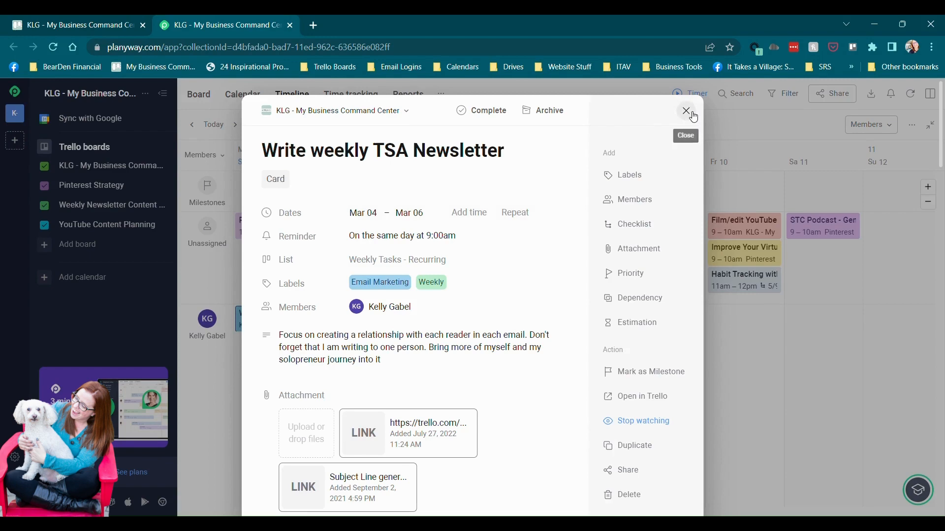
- Close the Write weekly TSA Newsletter card's details
left_click(686, 113)
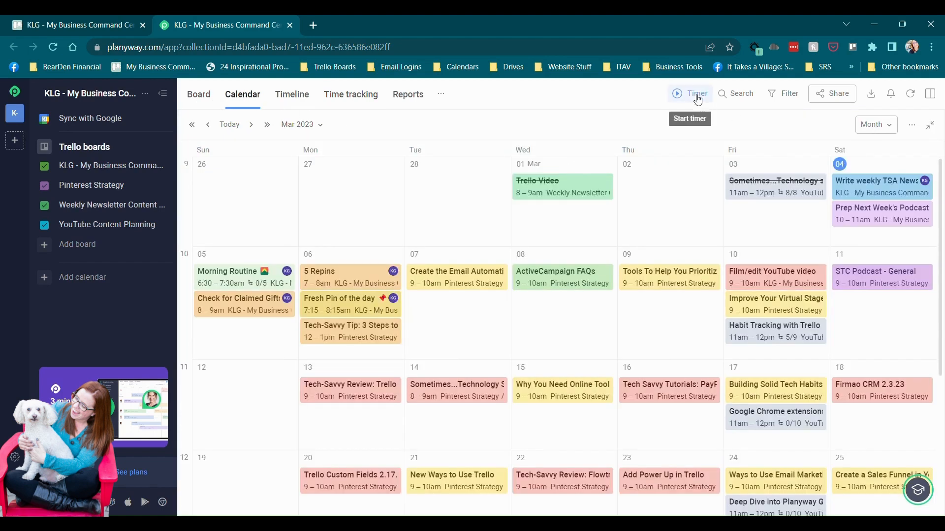
- Show the all-boards month calendar, start a timer, and open its parent card list
left_click(350, 94)
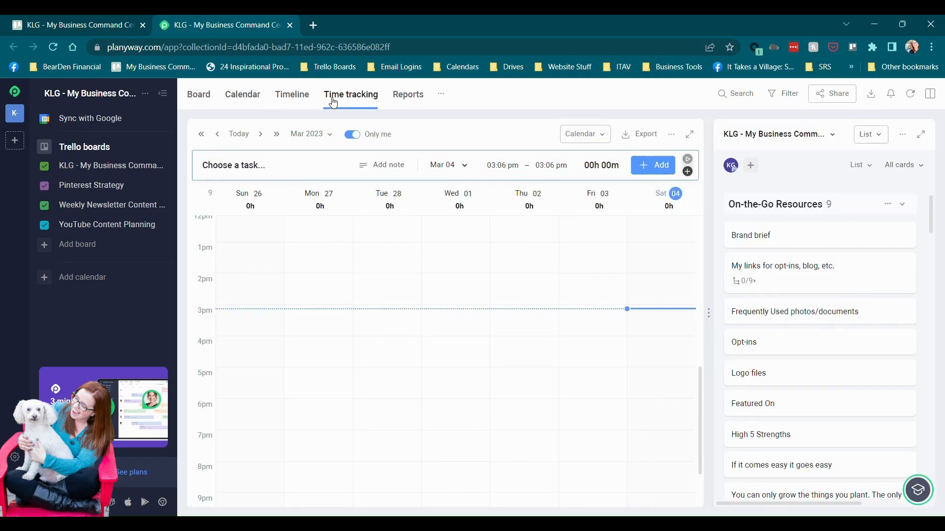
left_click(242, 94)
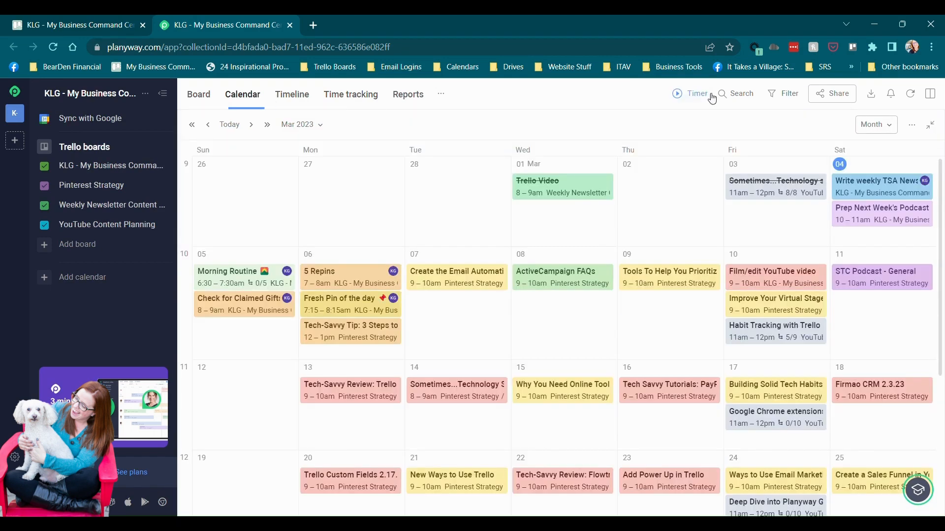
left_click(693, 94)
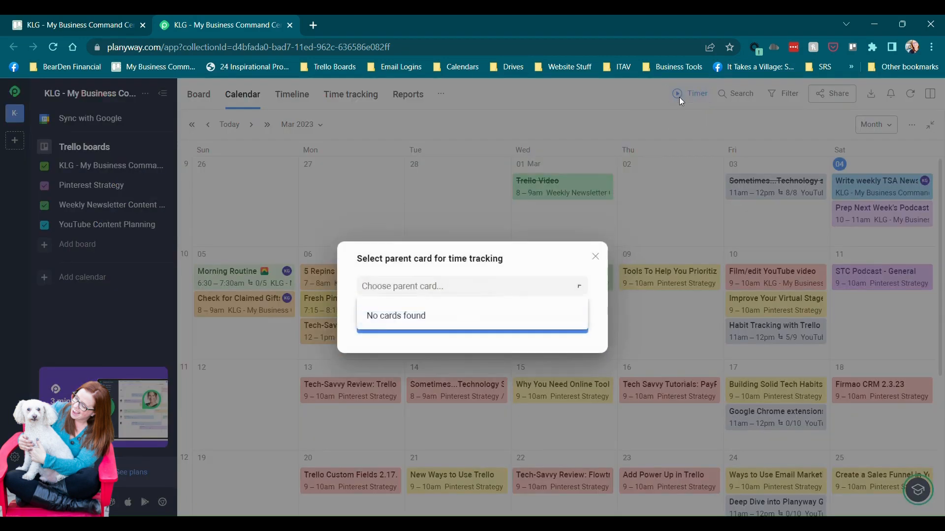
left_click(470, 285)
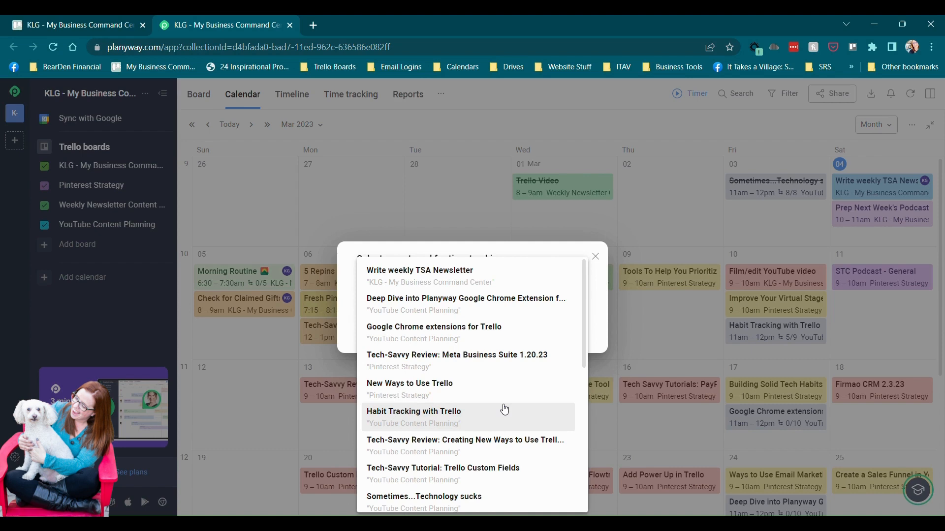
mouse_move(353, 316)
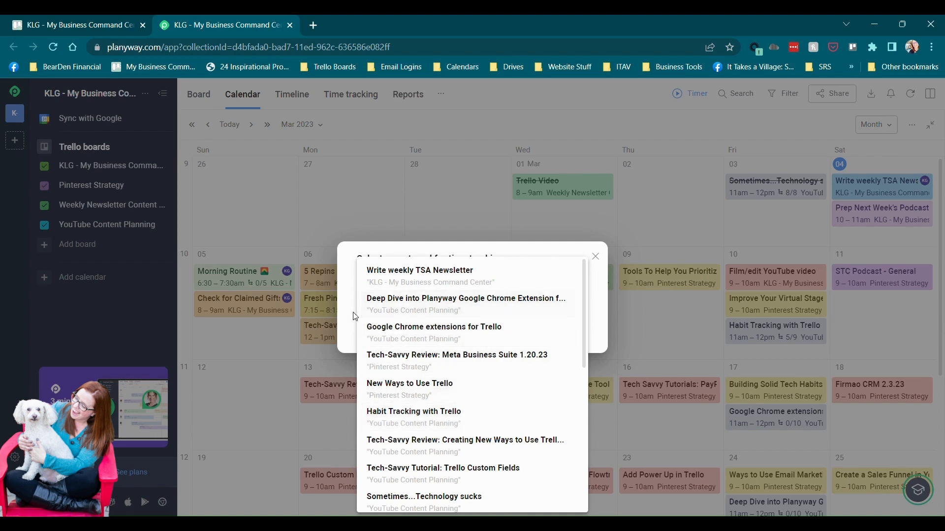
mouse_move(413, 304)
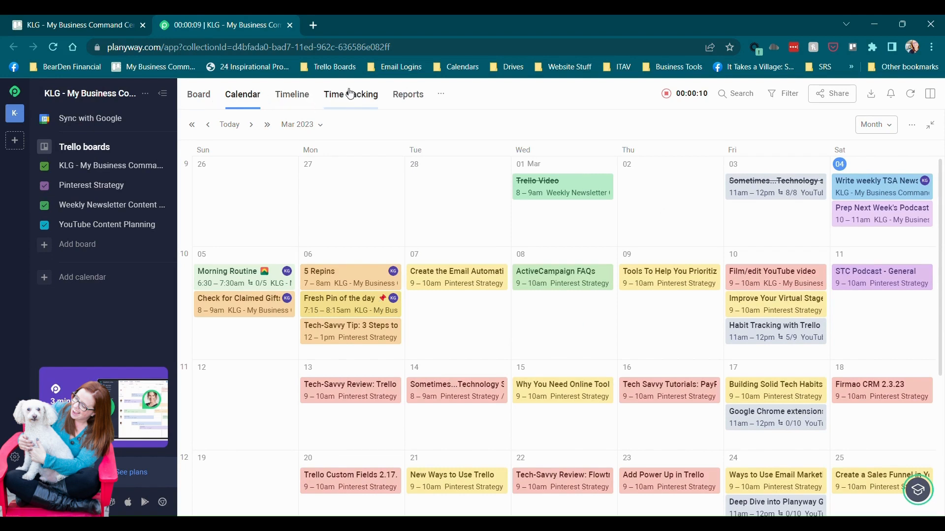
mouse_move(407, 96)
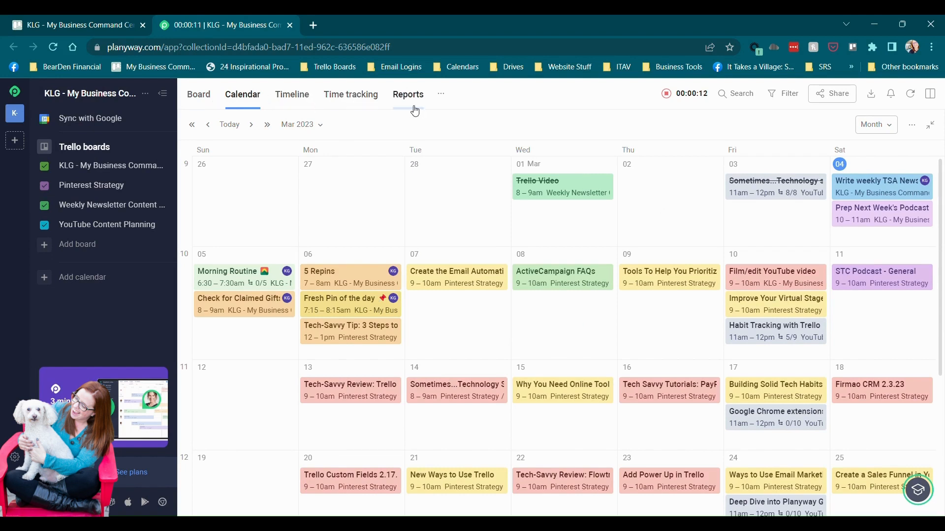
- Open Reports, preview Tracked vs Estimated, then return to the Tracked Time chart
left_click(408, 94)
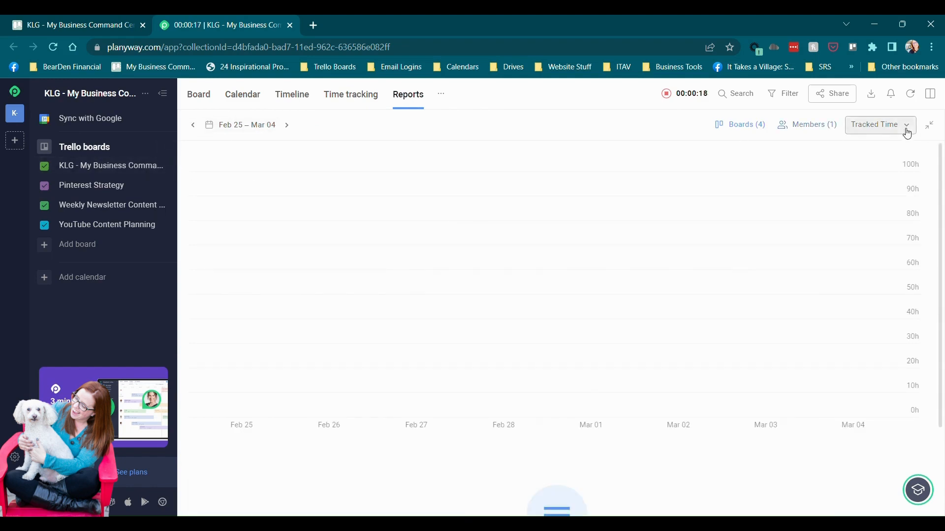
left_click(878, 124)
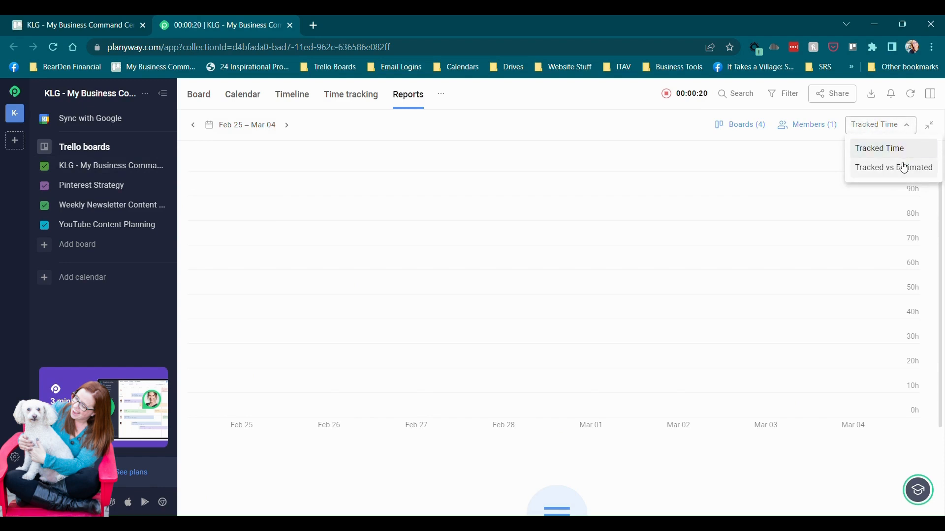
left_click(893, 167)
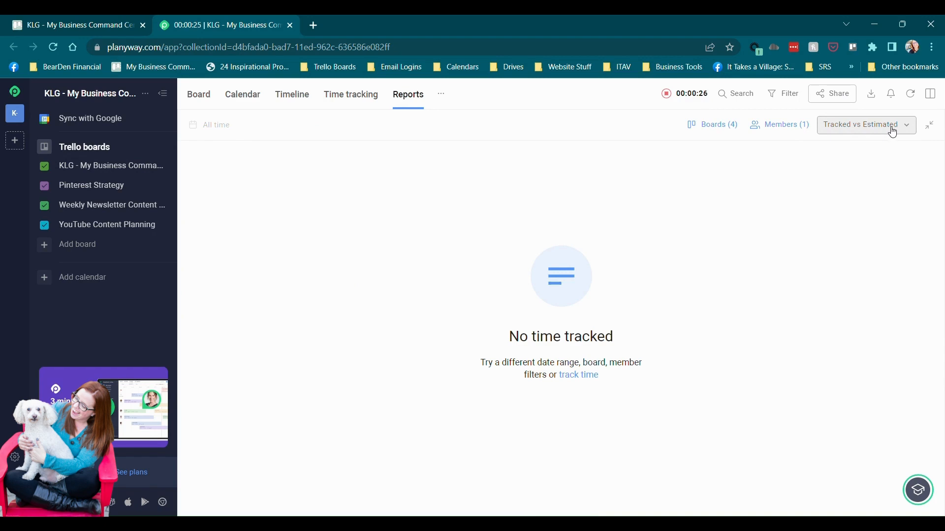
left_click(865, 124)
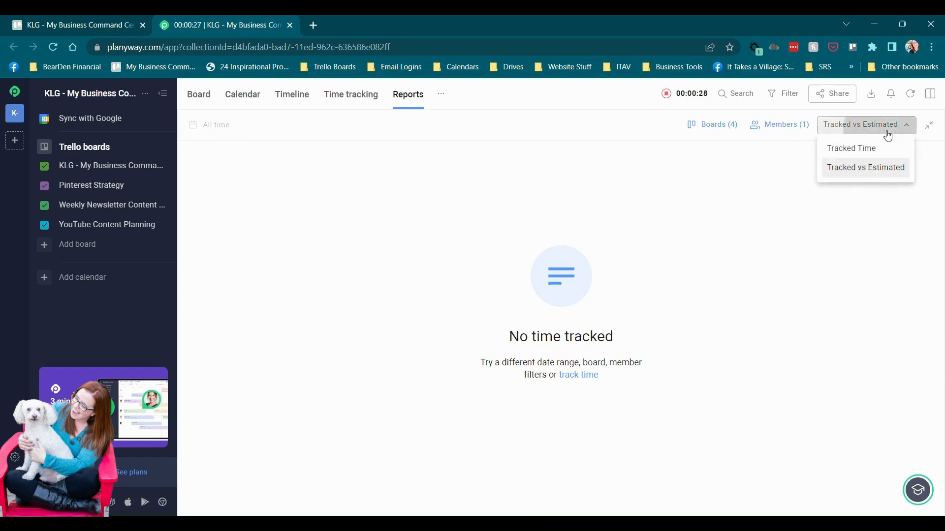
left_click(851, 148)
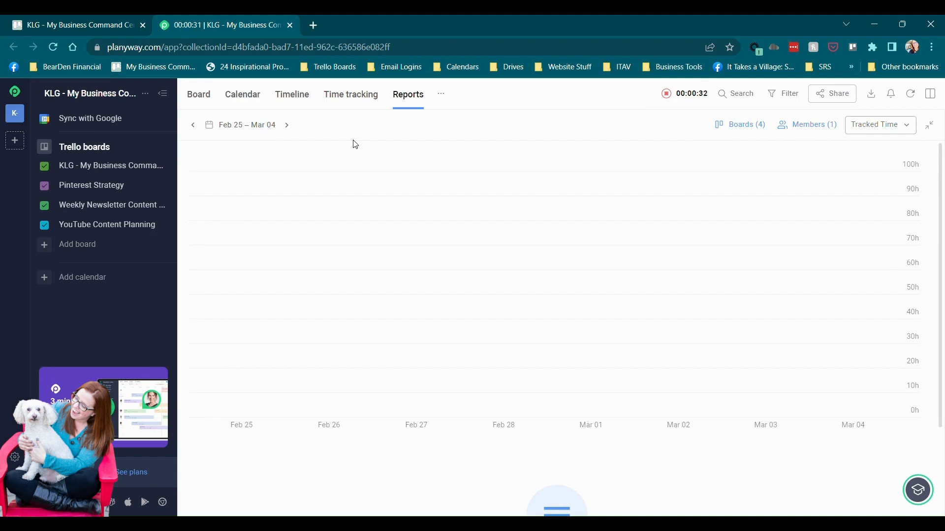
mouse_move(794, 110)
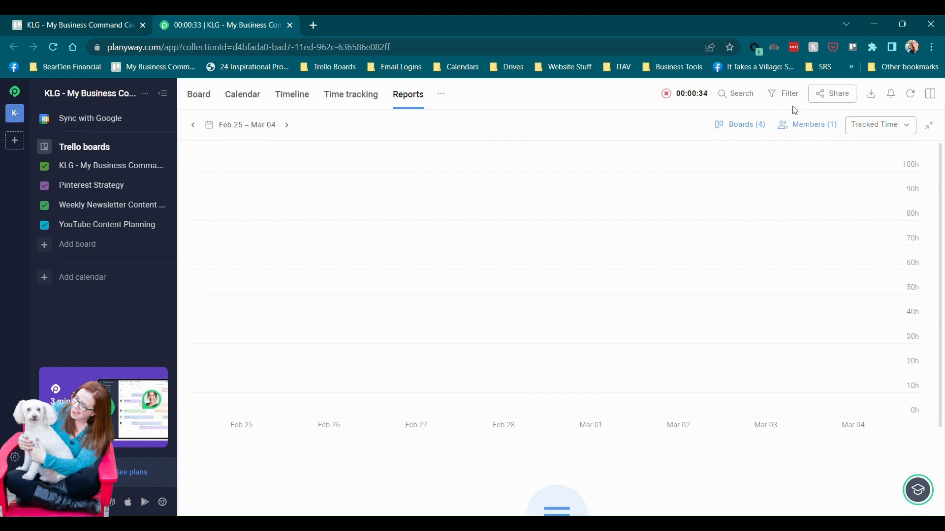
mouse_move(789, 94)
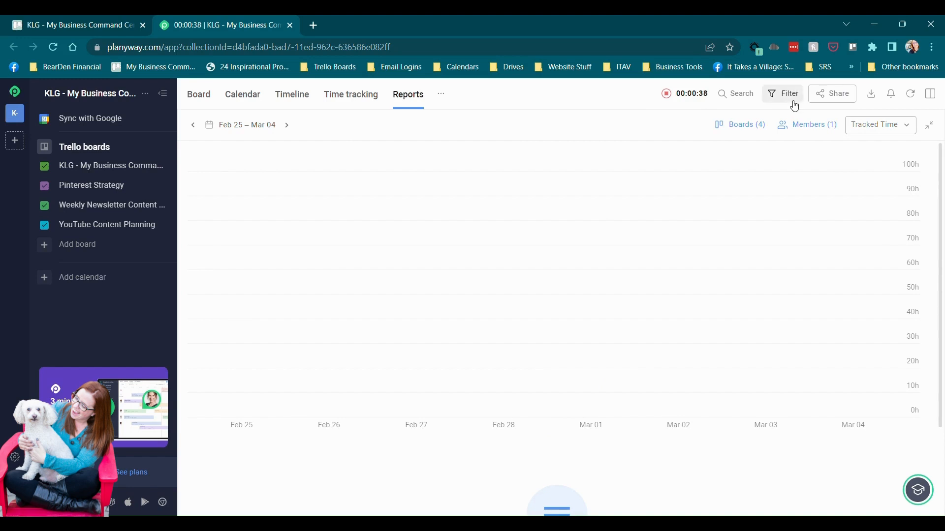
- Return to the March 2023 calendar and briefly open and close the card filter
left_click(242, 94)
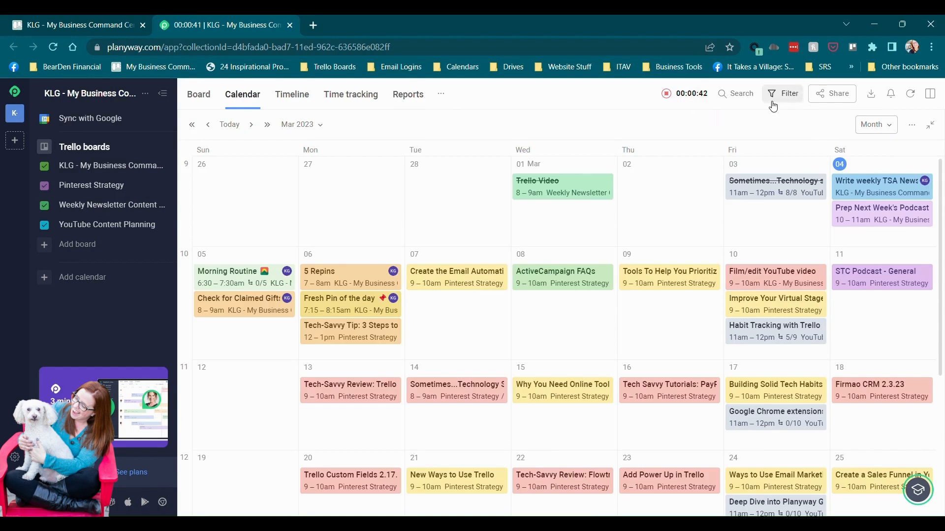
left_click(789, 94)
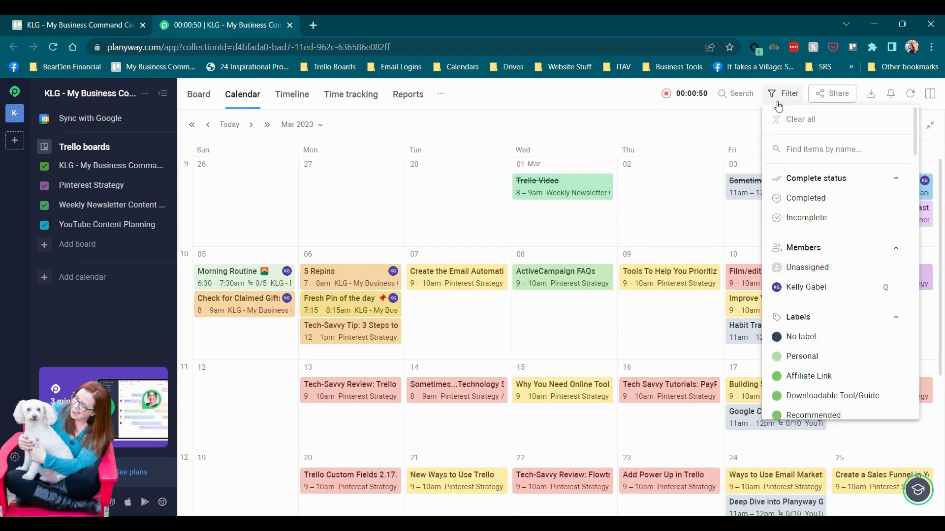
left_click(789, 93)
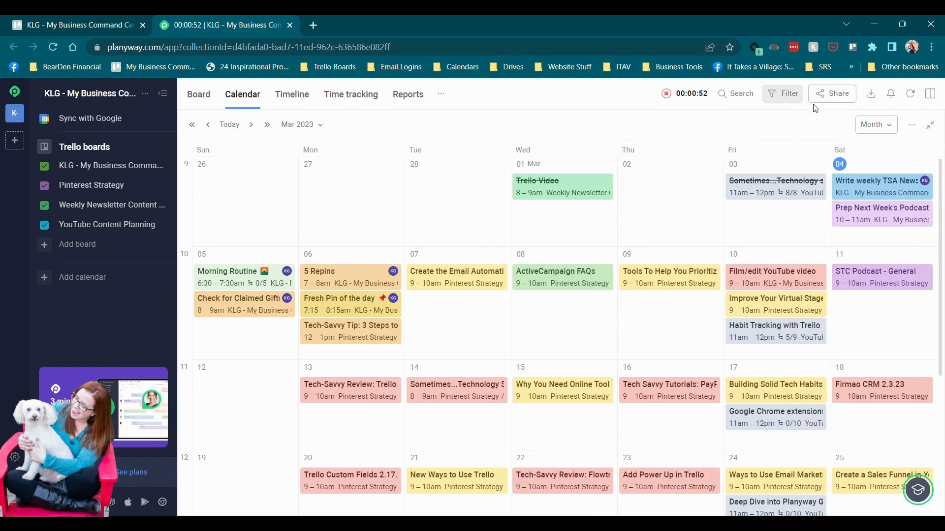
mouse_move(831, 93)
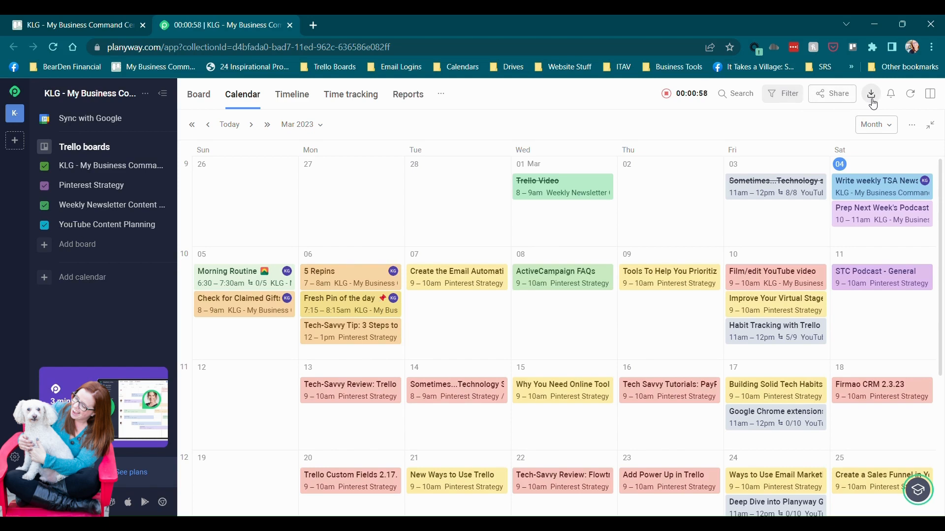
- Open the Export menu, then open and close the Notification center
left_click(871, 94)
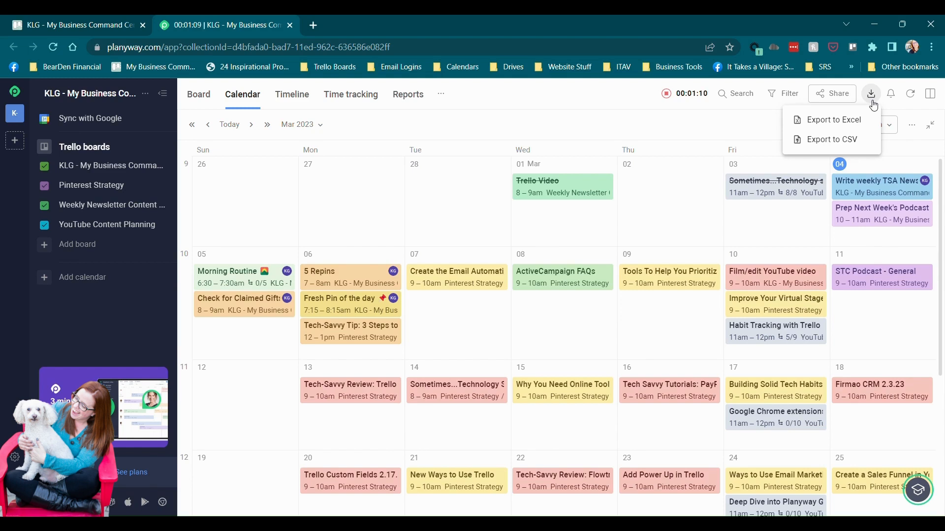
mouse_move(890, 94)
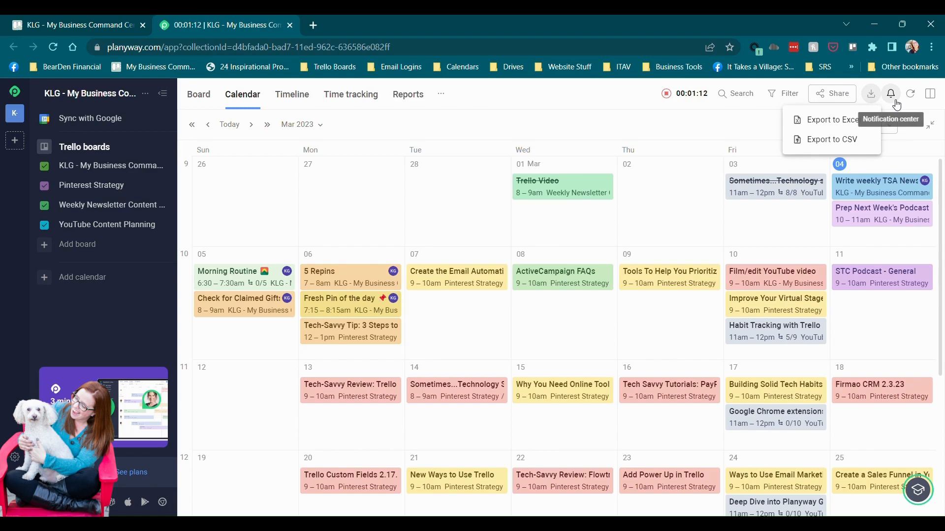
left_click(891, 94)
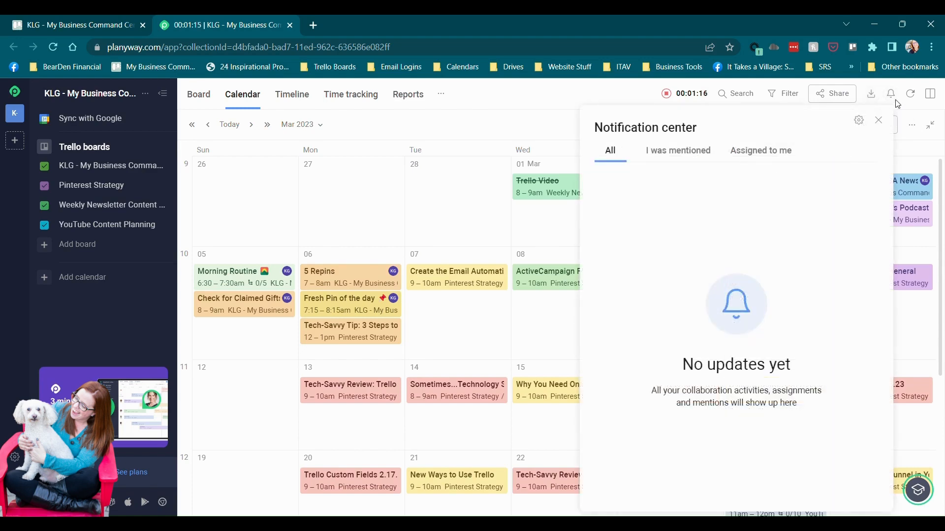
left_click(878, 120)
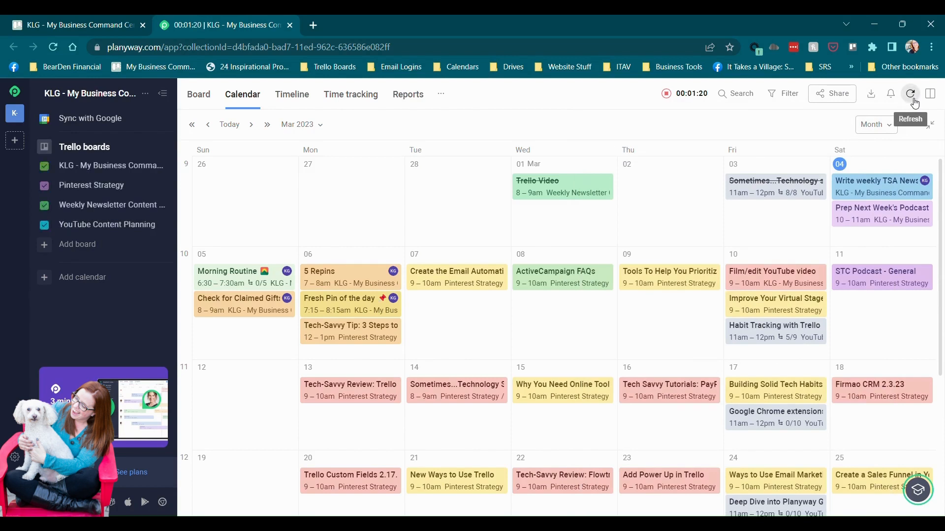
- Show the KLG board's lists to the right of the calendar, then switch to Trello
left_click(929, 93)
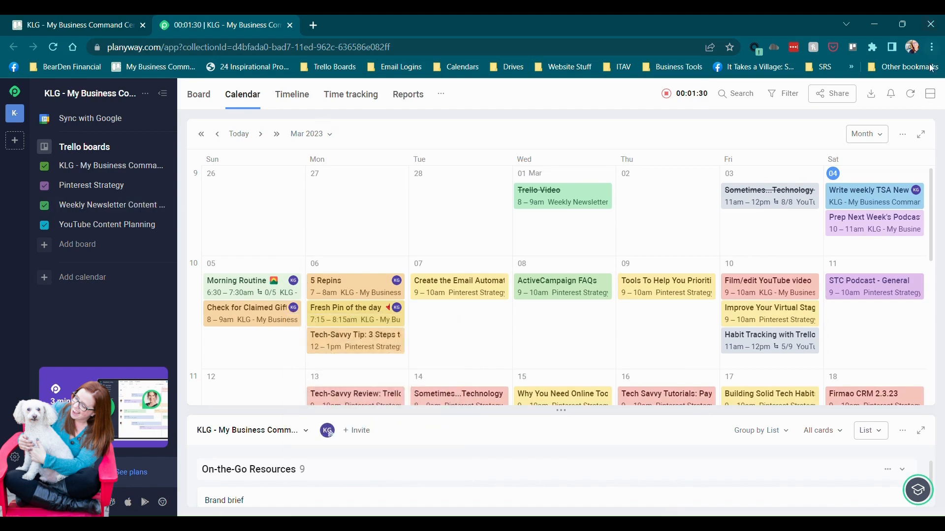
left_click(929, 94)
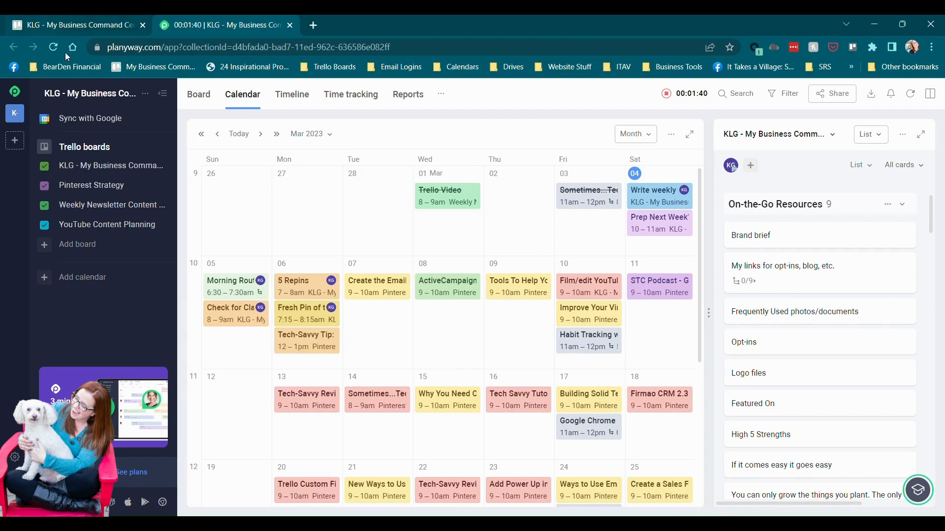
left_click(440, 94)
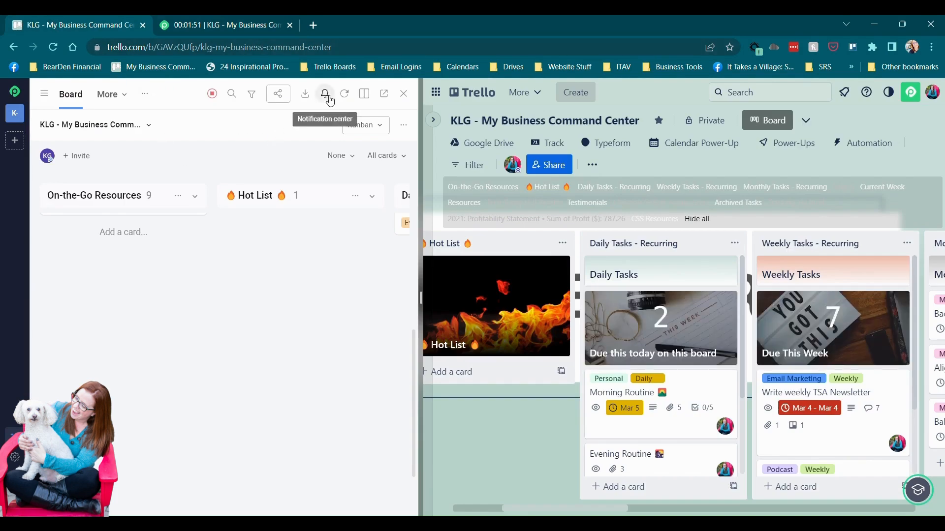
mouse_move(384, 94)
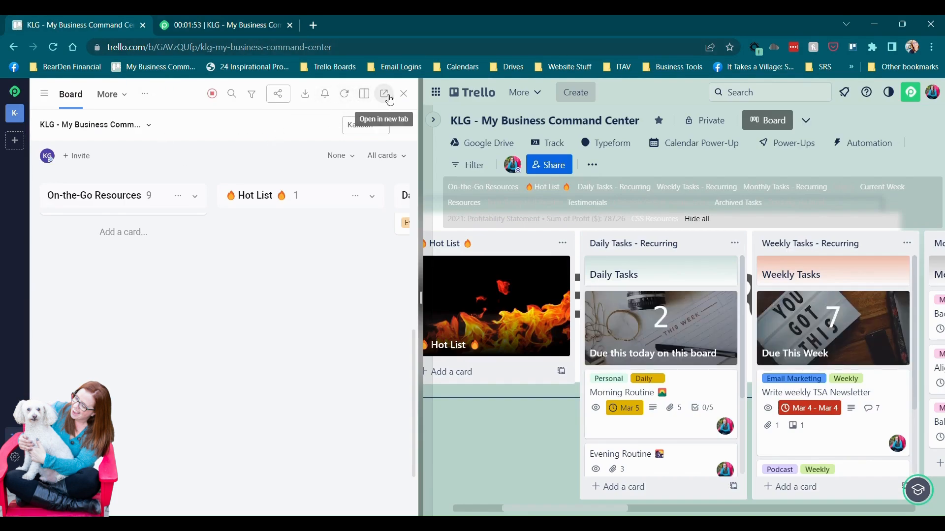
mouse_move(256, 100)
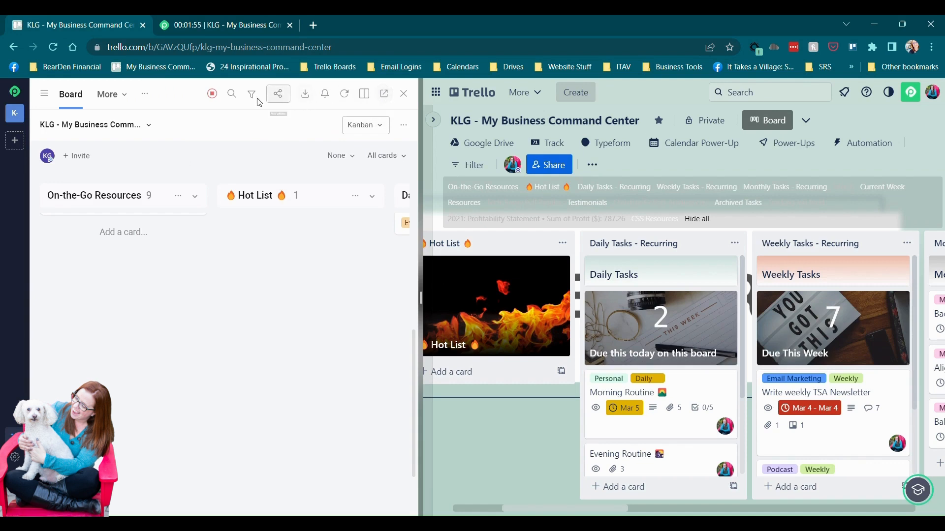
mouse_move(262, 280)
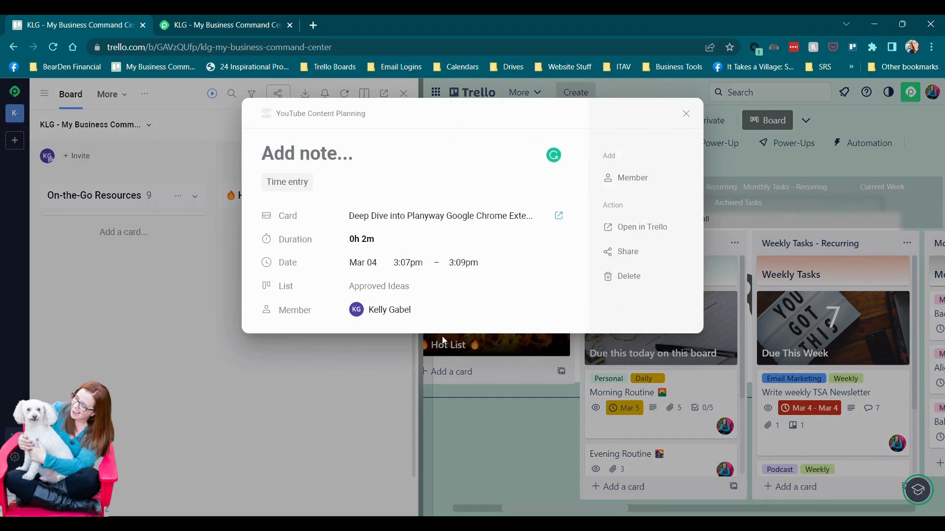
- Name the 2-minute entry 'Recorded video content', check Member, and open its Trello card
type("Recorded v")
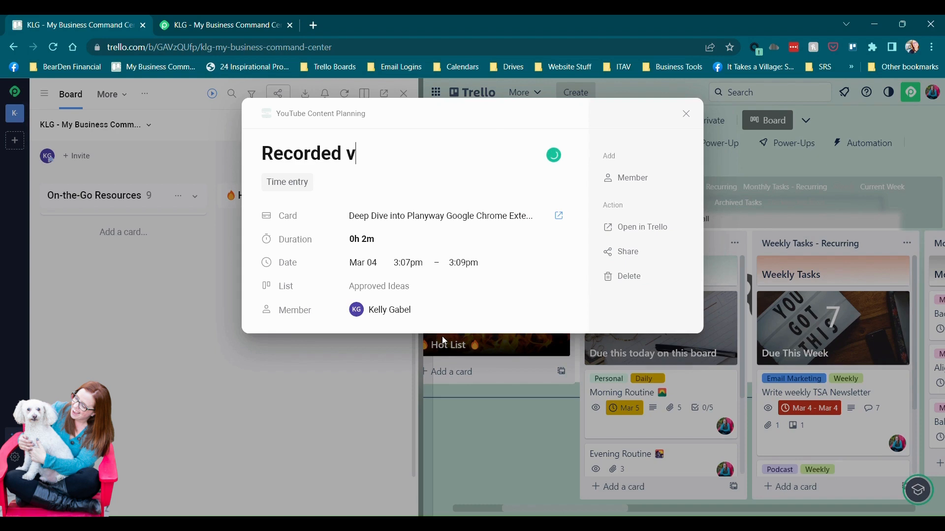
type("ideo content")
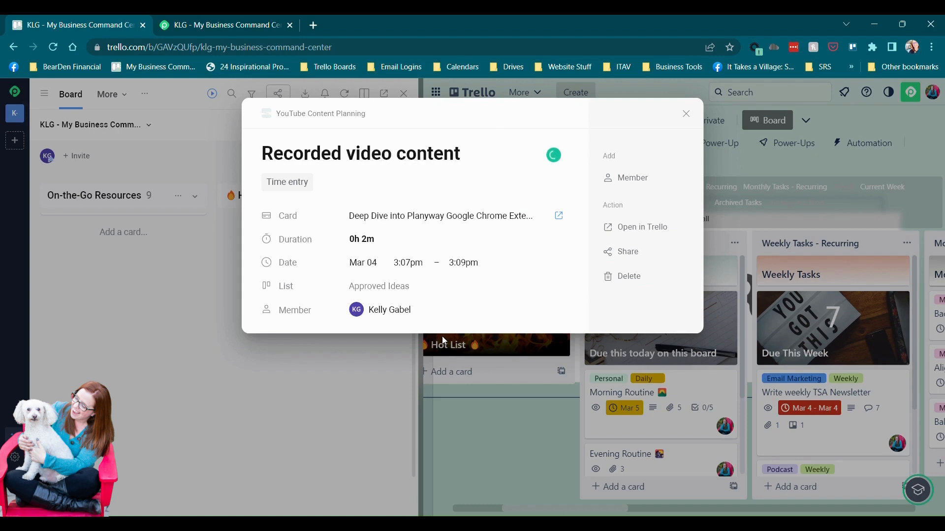
left_click(361, 239)
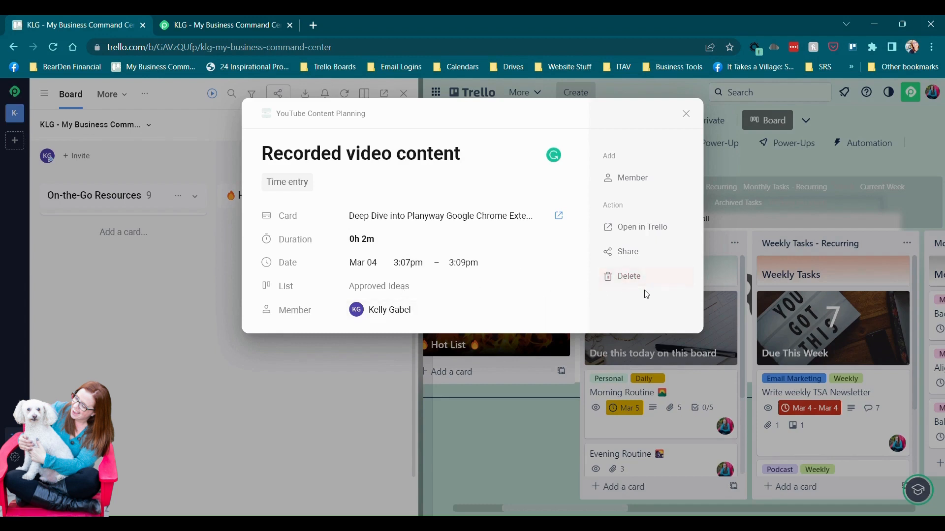
mouse_move(632, 177)
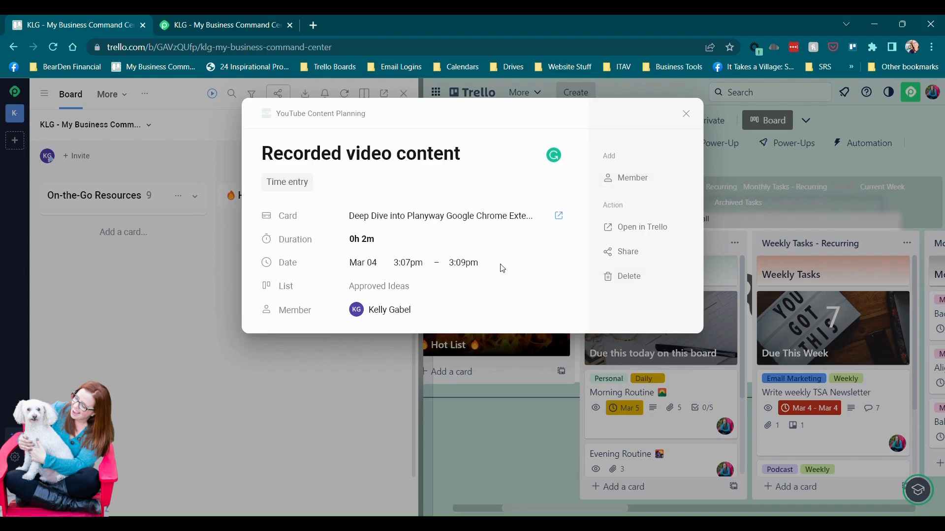
left_click(632, 178)
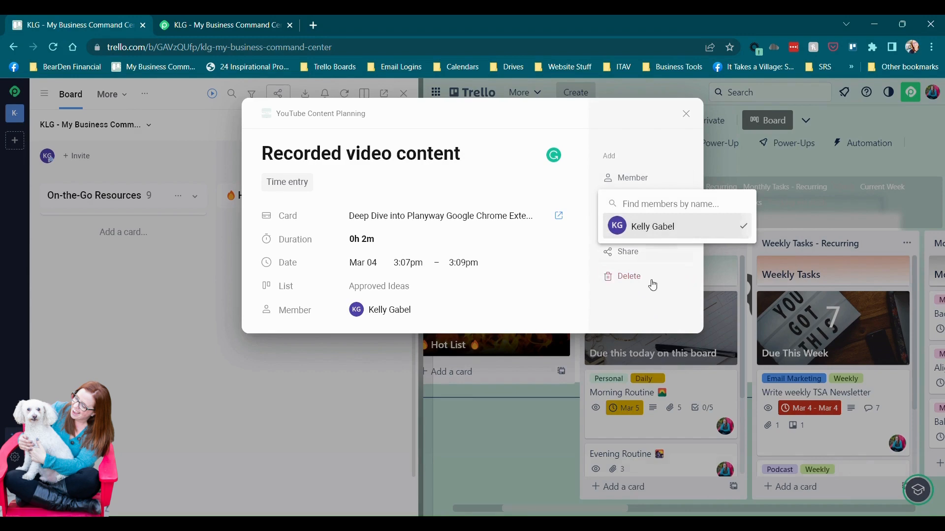
left_click(685, 113)
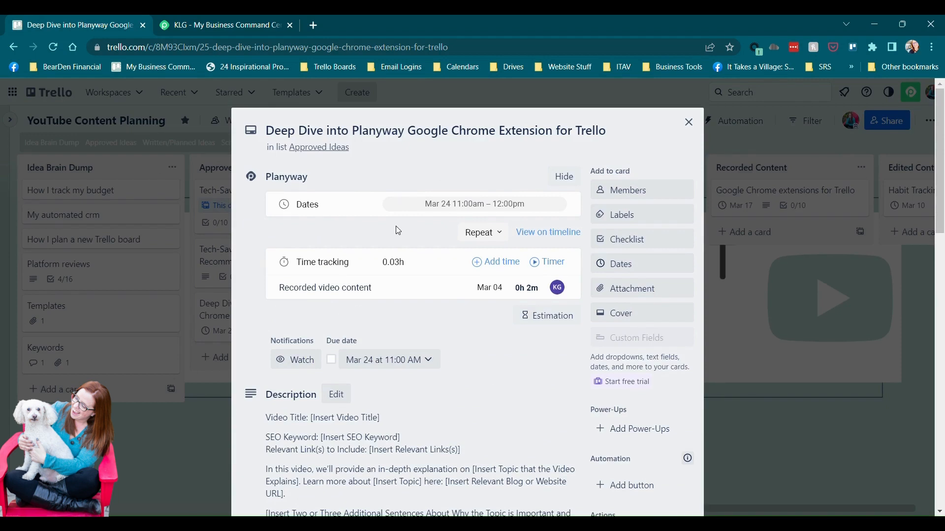
mouse_move(393, 240)
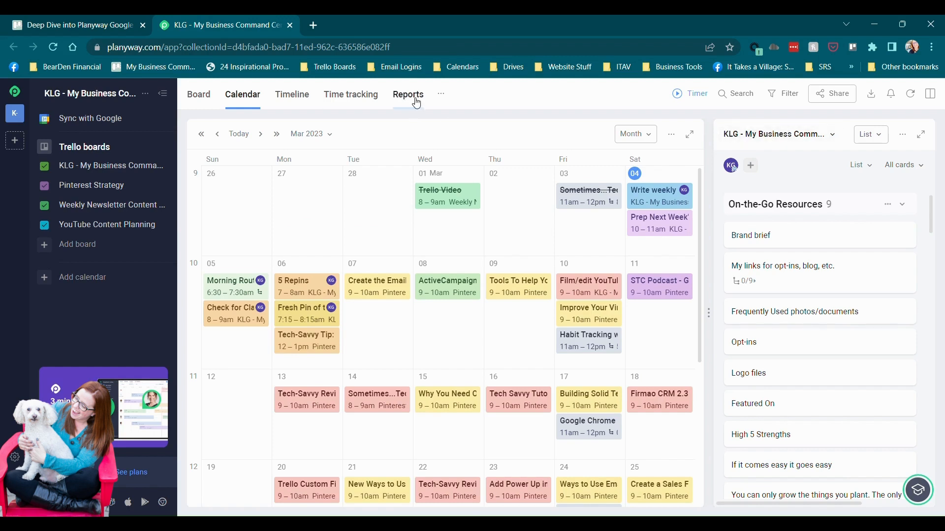
- View the Tracked vs Estimated report for the collection, then return to the Deep Dive card
left_click(408, 94)
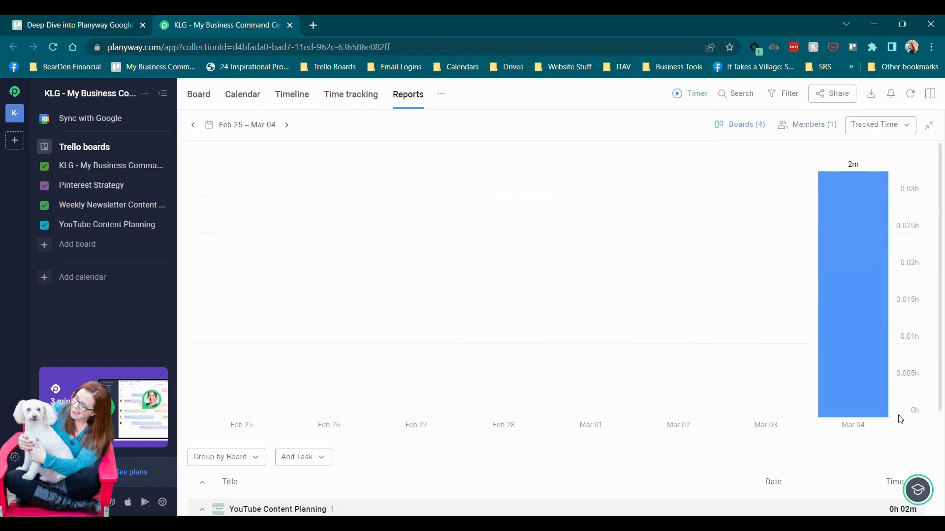
mouse_move(866, 187)
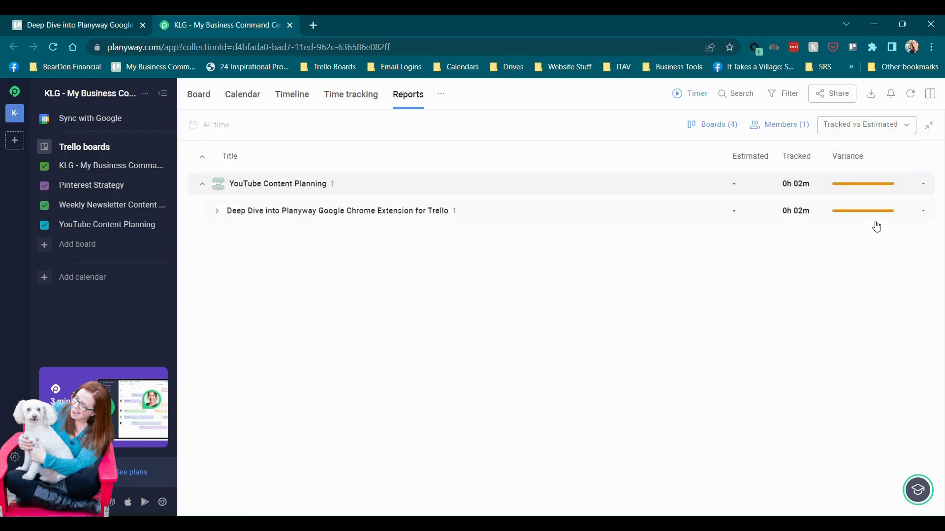
mouse_move(225, 206)
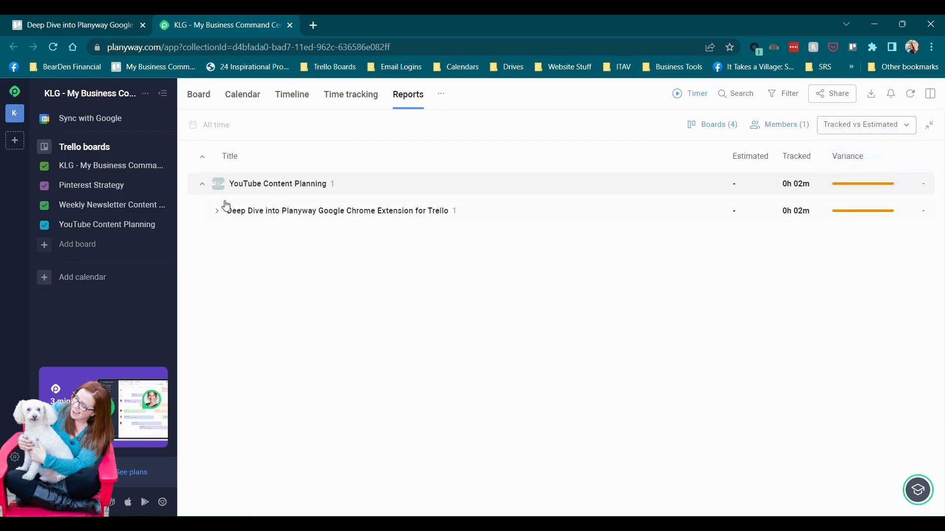
left_click(216, 210)
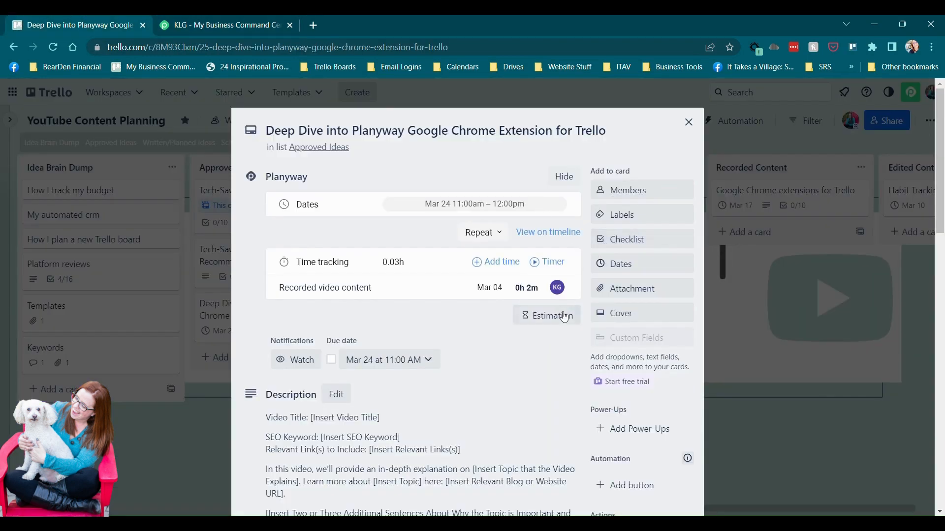
- Give the Deep Dive card a 1h estimate in its Planyway section
left_click(545, 315)
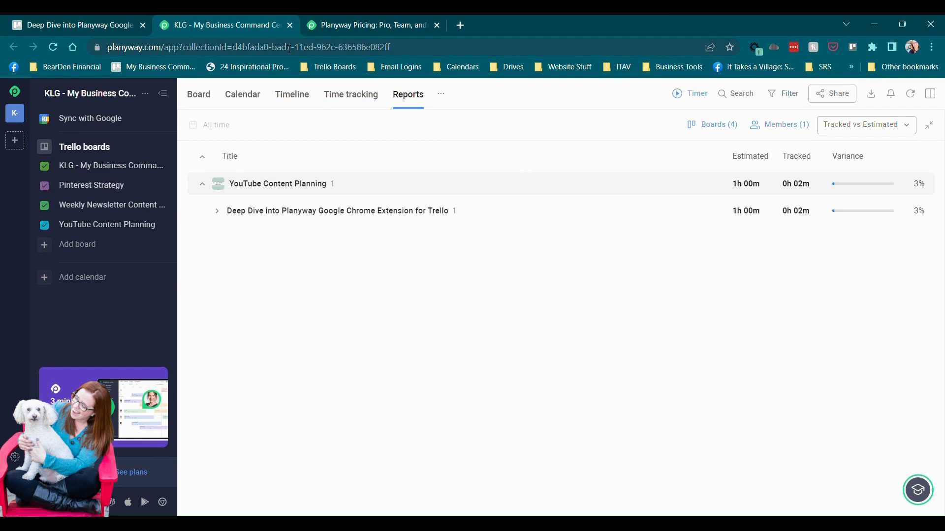
mouse_move(428, 150)
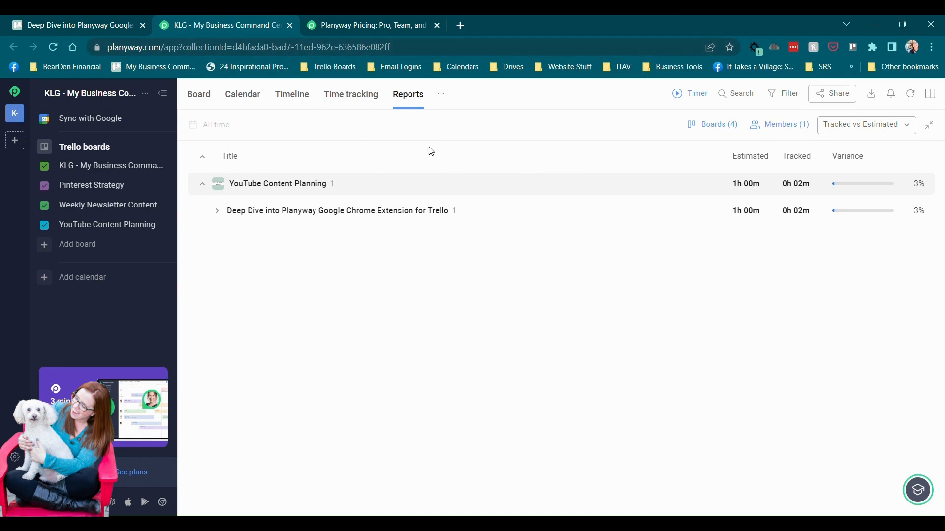
mouse_move(412, 155)
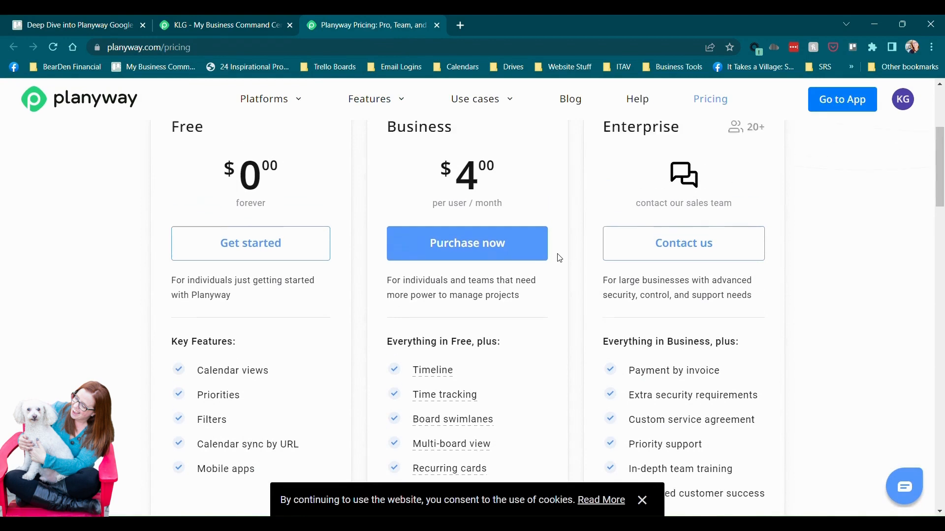
- Scroll through the Free, Business ($4/user/month) and Enterprise plans on the pricing page
scroll("up", 3)
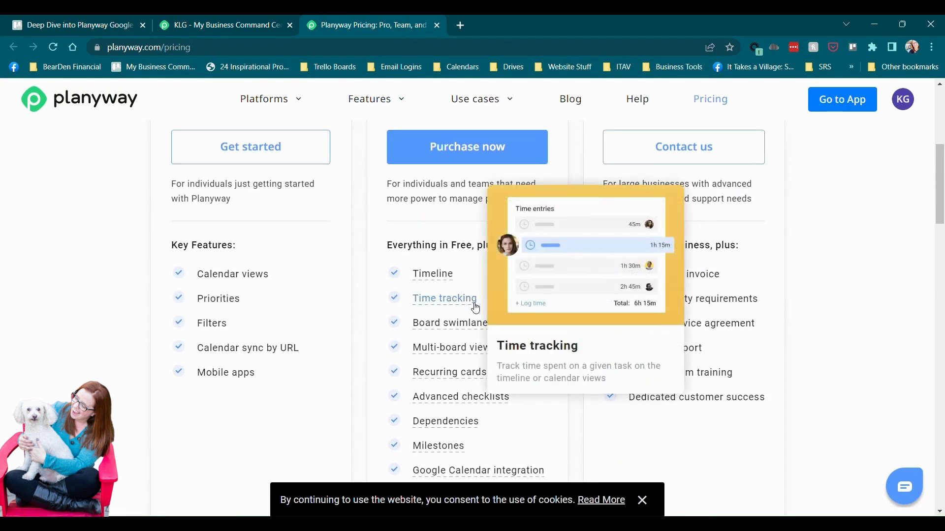
mouse_move(455, 280)
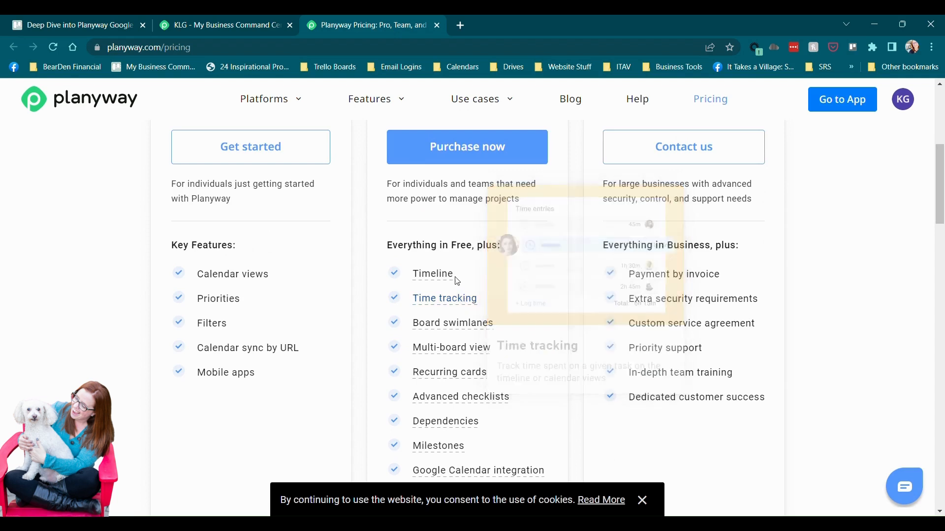
mouse_move(478, 461)
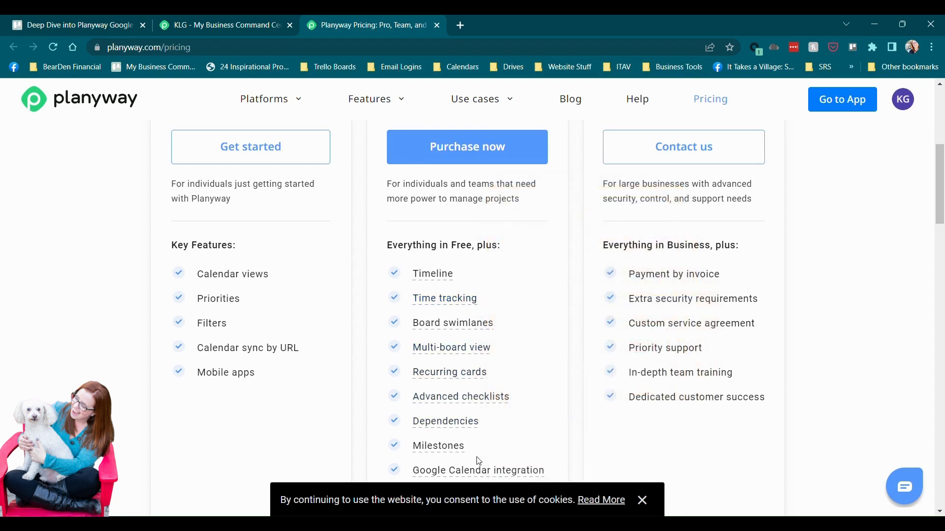
scroll("down", 3)
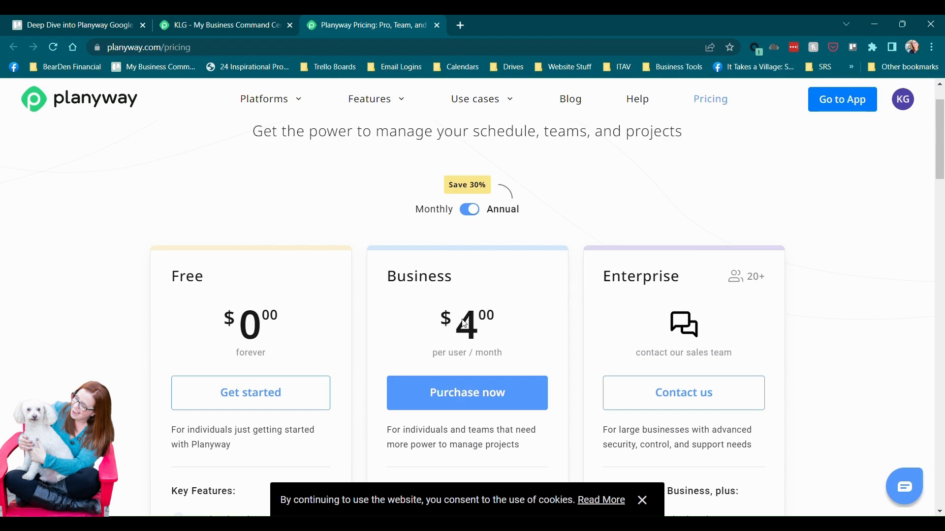
mouse_move(520, 309)
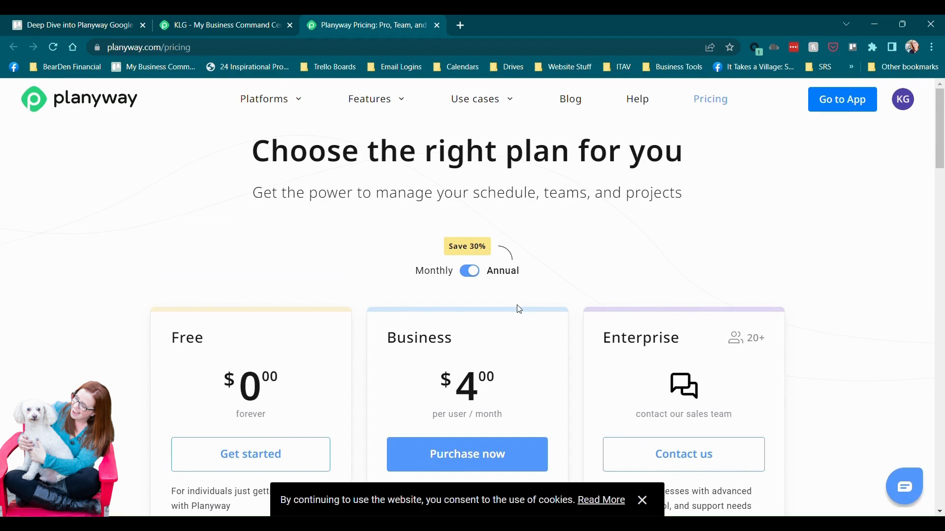
mouse_move(484, 384)
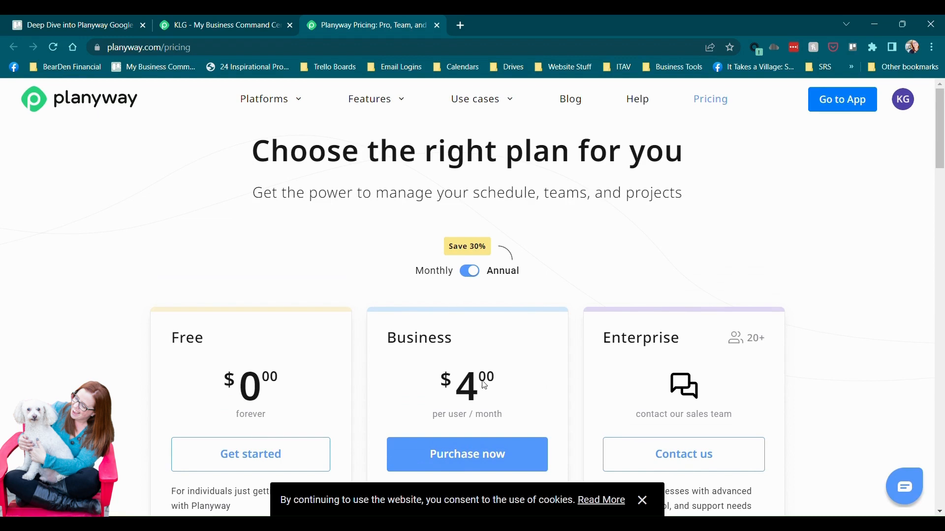
mouse_move(538, 344)
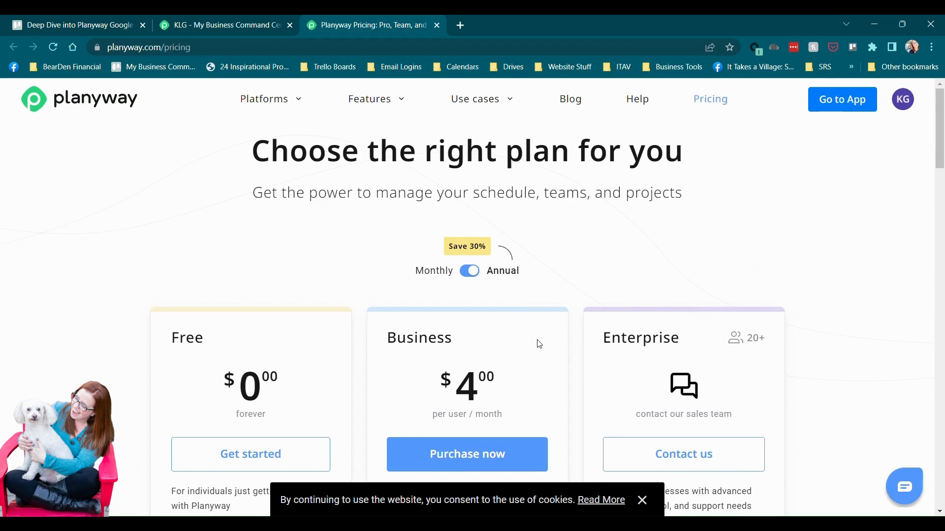
scroll("down", 3)
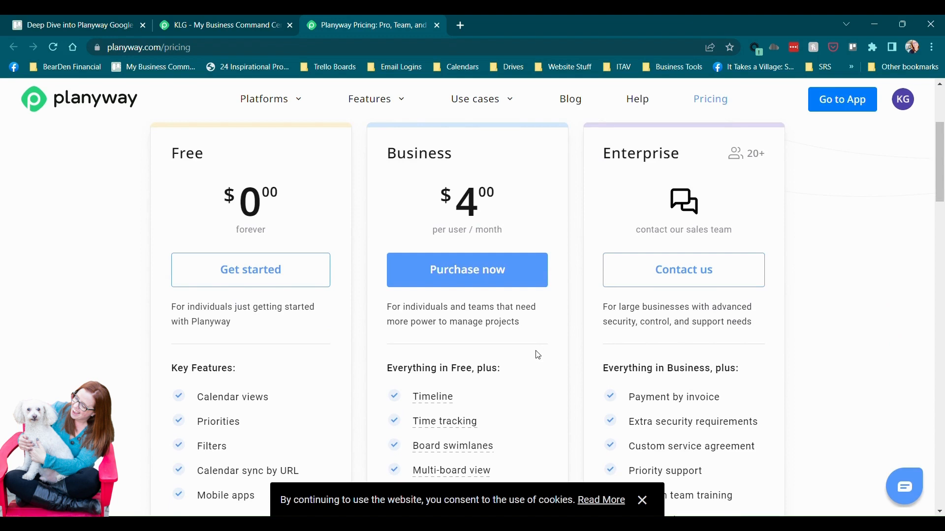
mouse_move(532, 181)
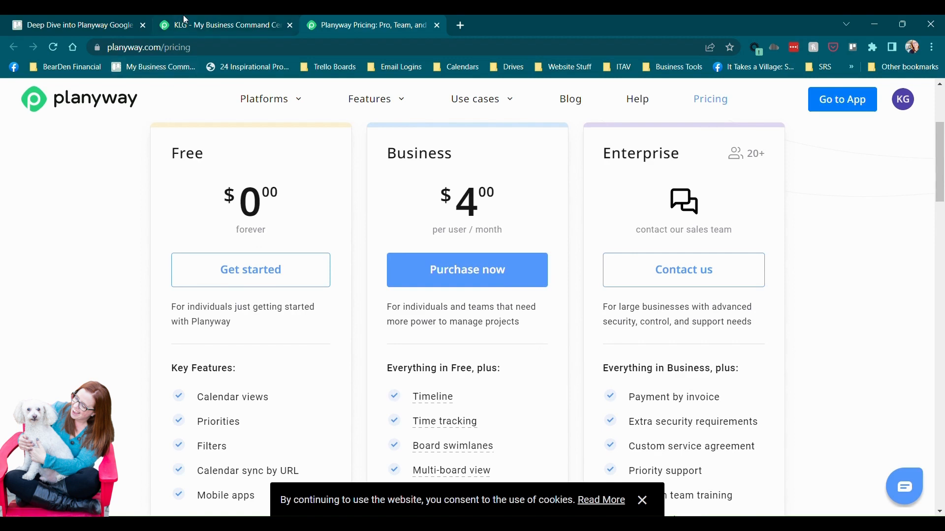
- Return to the Planyway app tab and show the combined March 2023 calendar
left_click(223, 24)
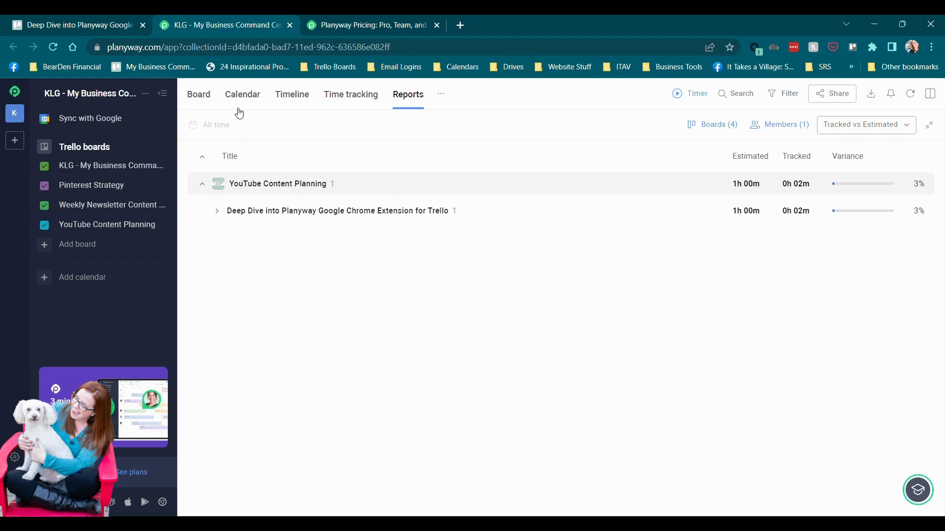
left_click(242, 94)
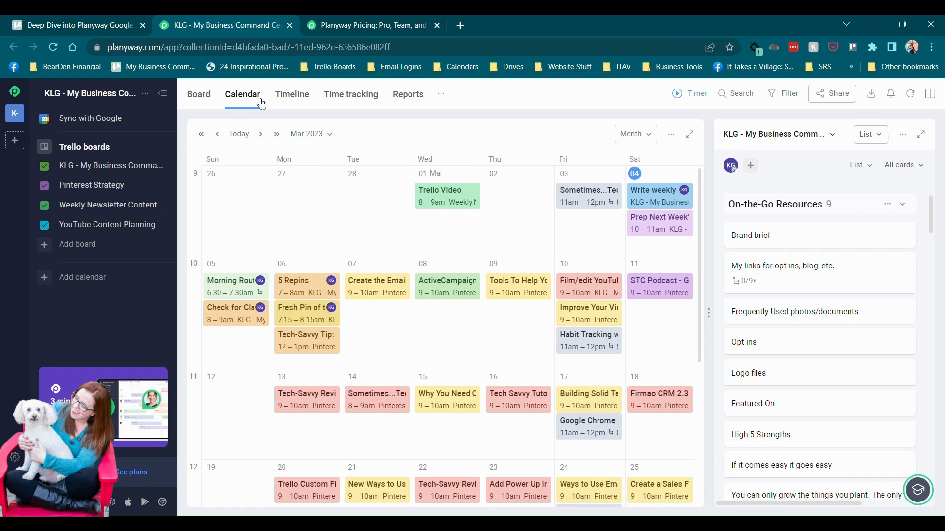
mouse_move(545, 108)
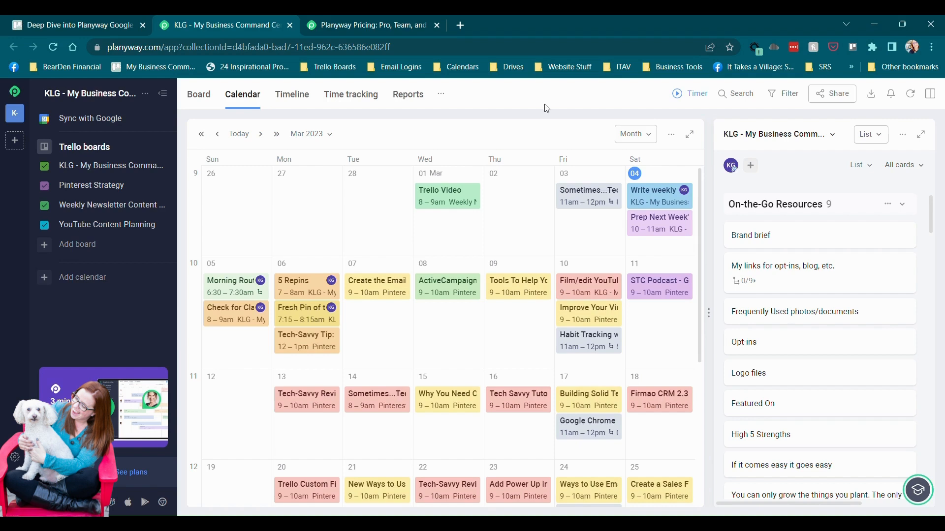